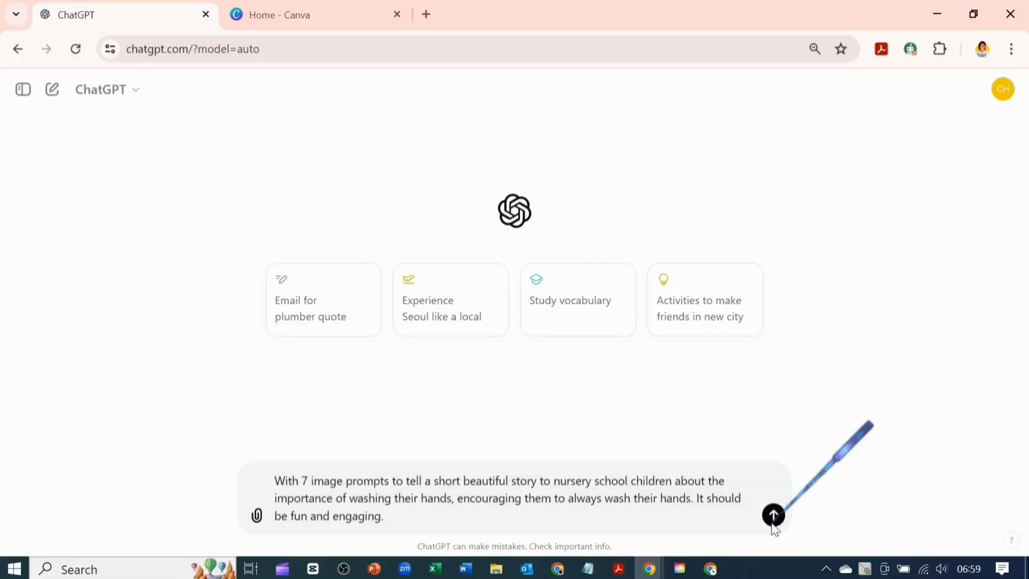
# Step: Send the handwashing story request and copy ChatGPT's full reply with its seven image prompts
pyautogui.click(773, 515)
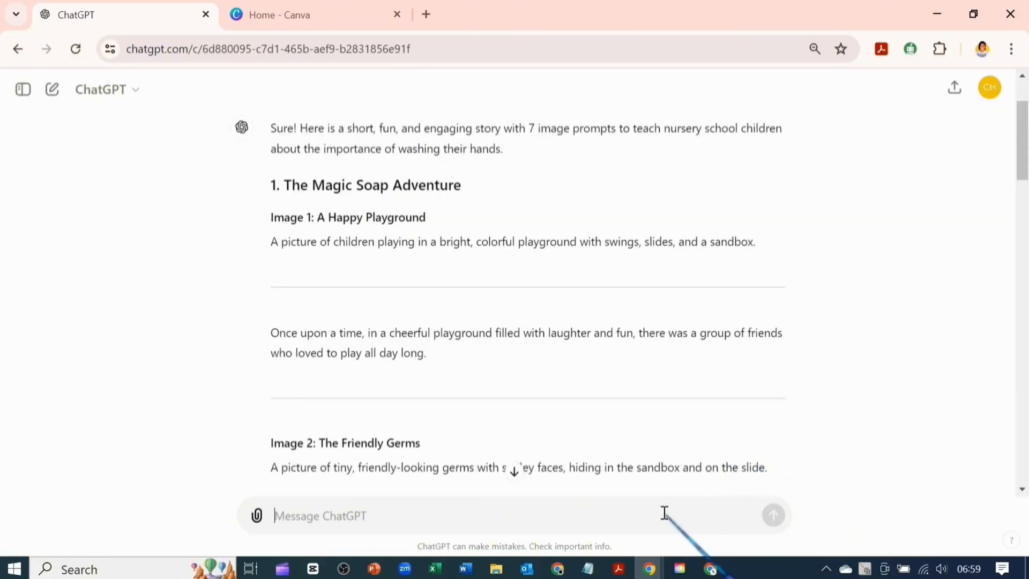
pyautogui.scroll(-3)
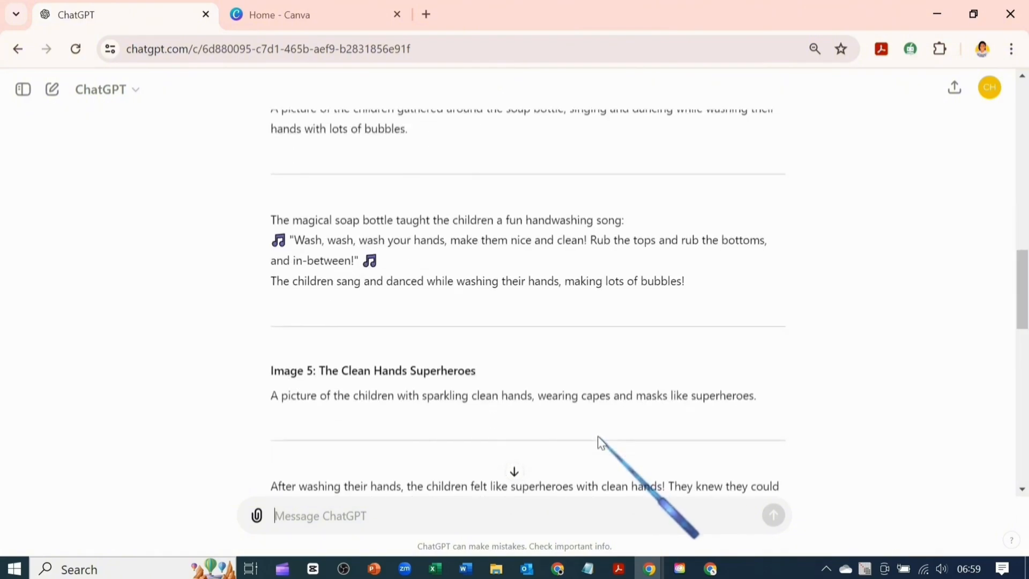
pyautogui.scroll(-3)
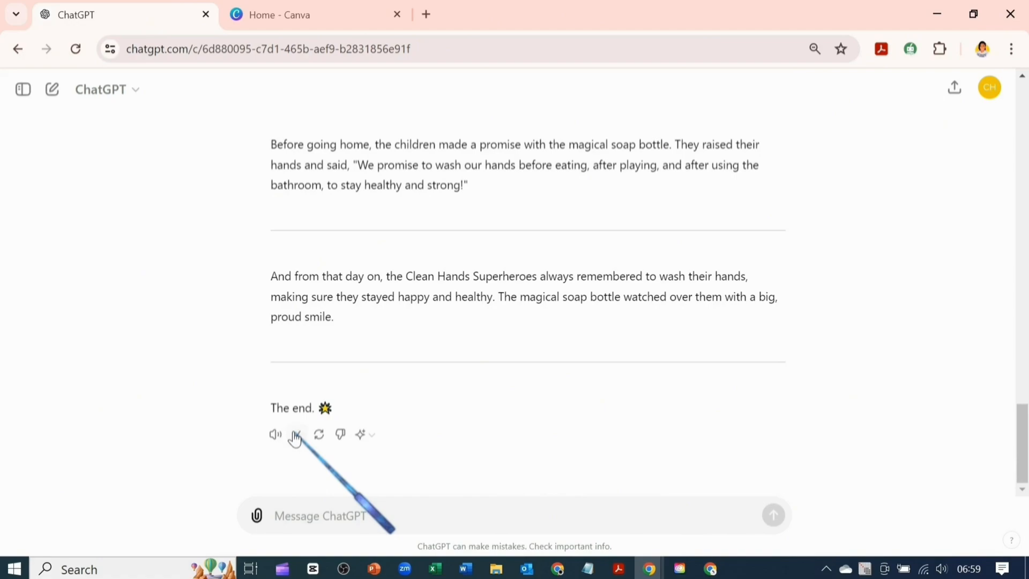
pyautogui.click(425, 13)
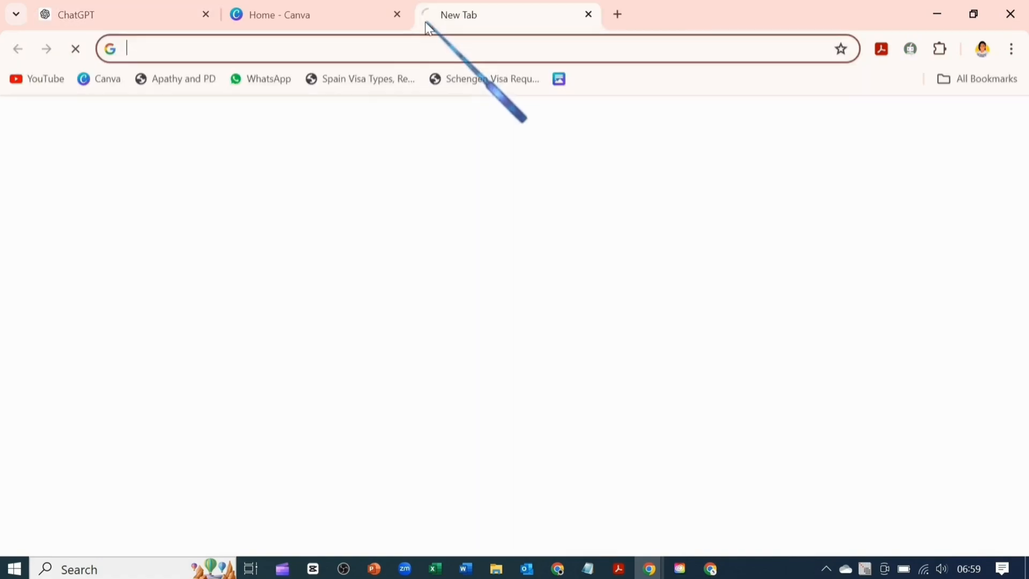
# Step: Create a blank Google Doc via docs.new to hold the pasted story text
pyautogui.write('docs.new')
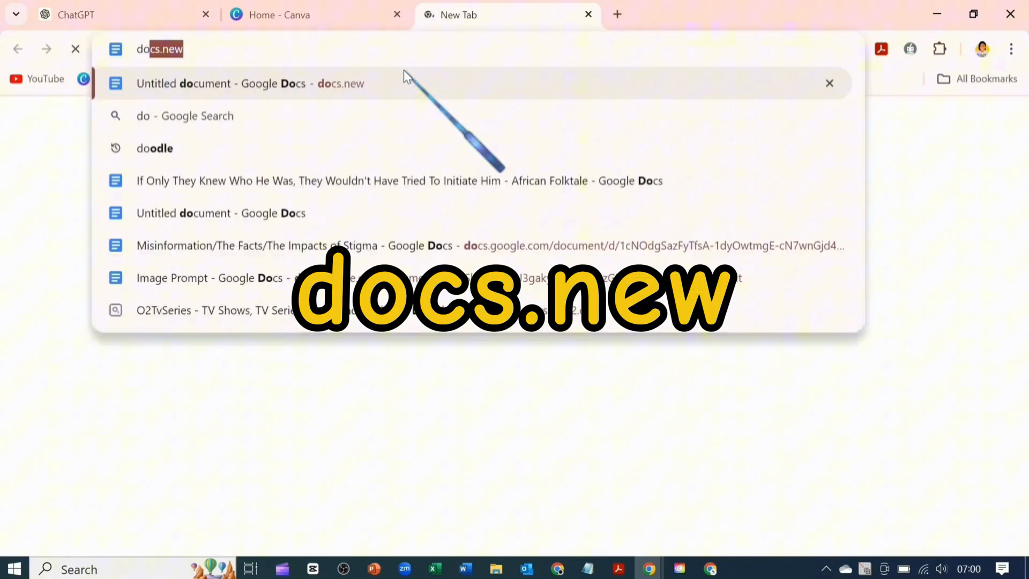
pyautogui.press('Enter')
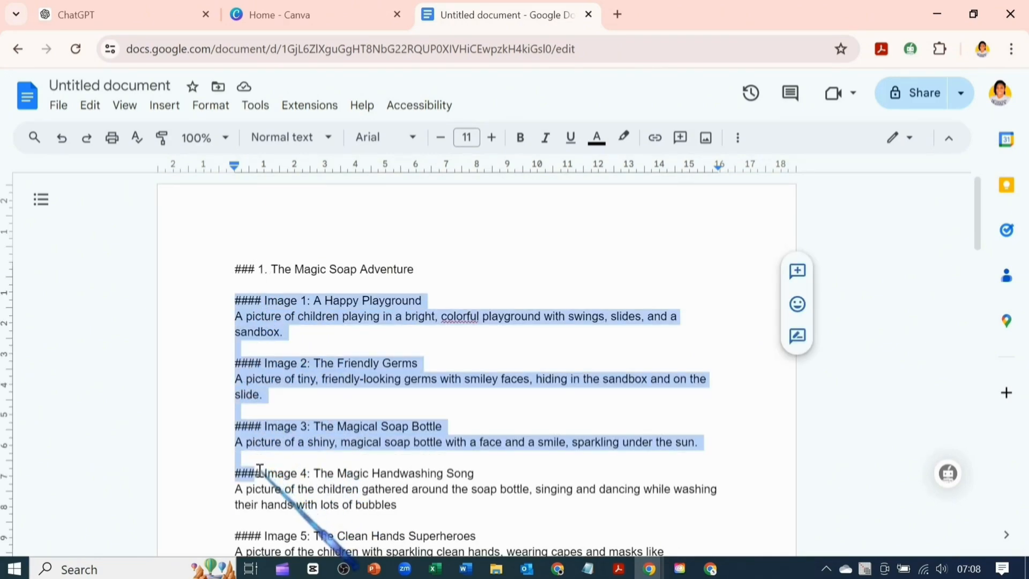
pyautogui.scroll(-3)
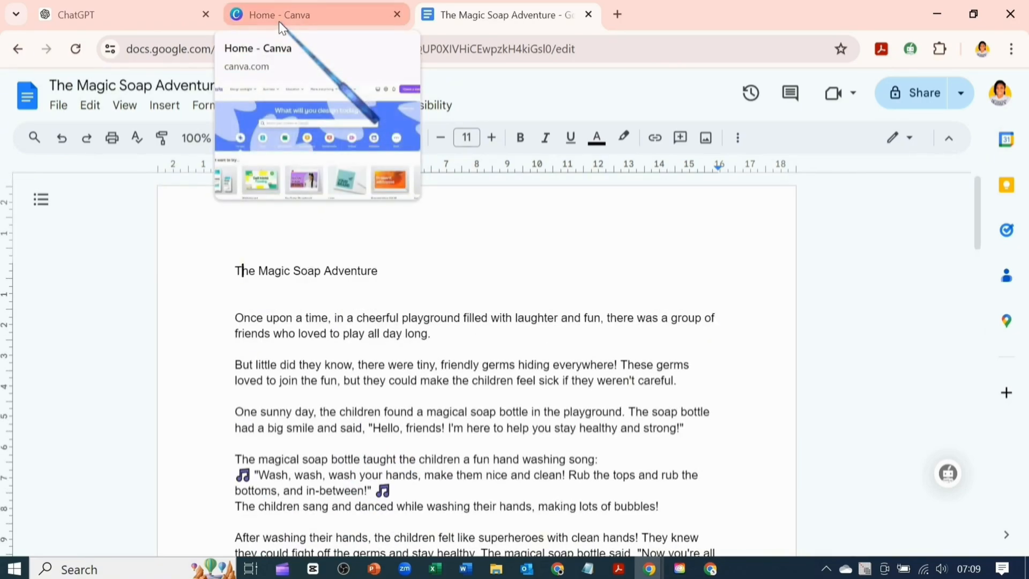
# Step: Start a new Videos design from the Canva home page
pyautogui.click(315, 14)
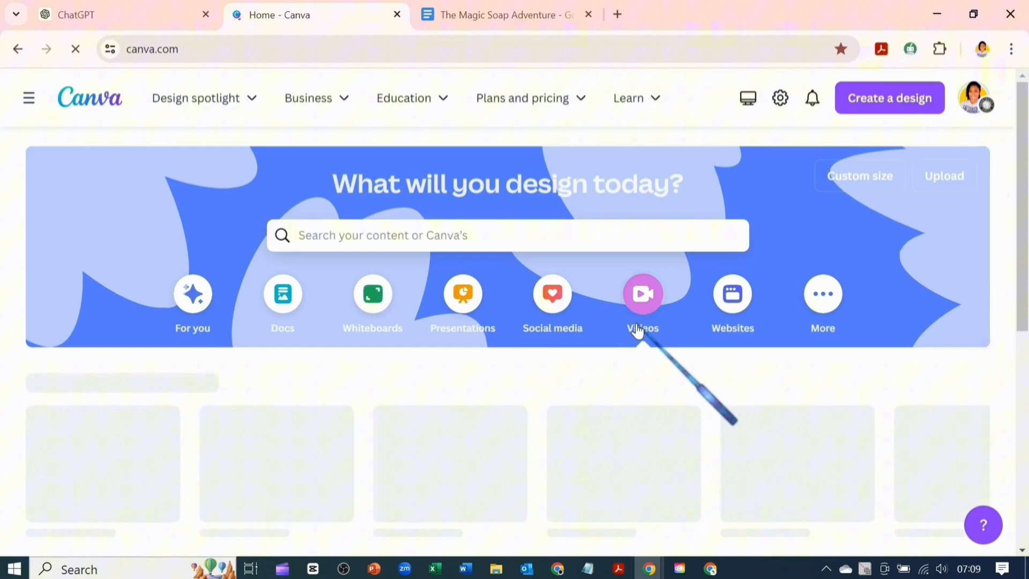
pyautogui.click(642, 294)
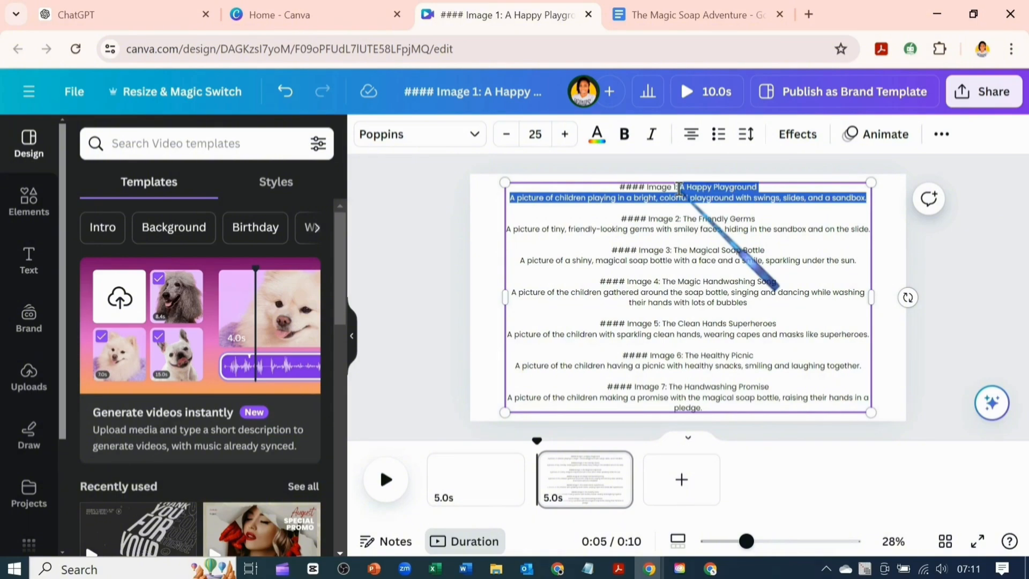
pyautogui.moveTo(58, 424)
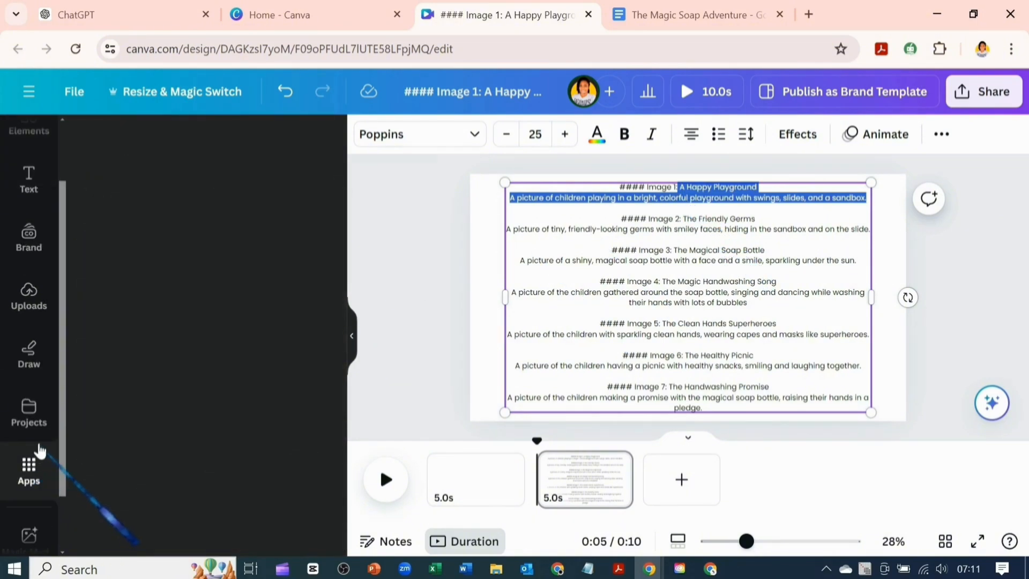
# Step: Launch Magic Media in Graphics mode with the Image 1 playground prompt and Hand drawn style
pyautogui.click(28, 466)
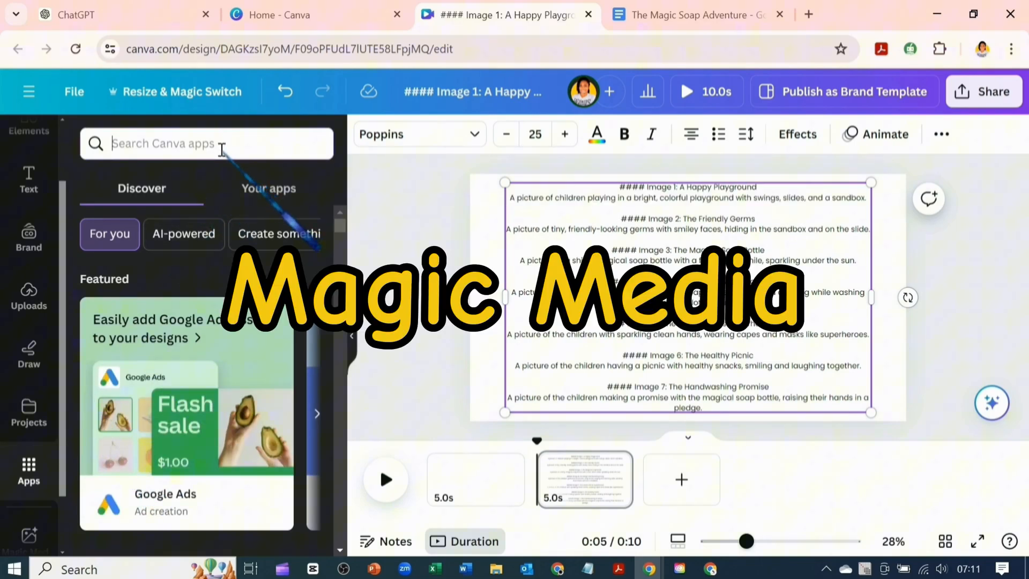
pyautogui.write('magic media')
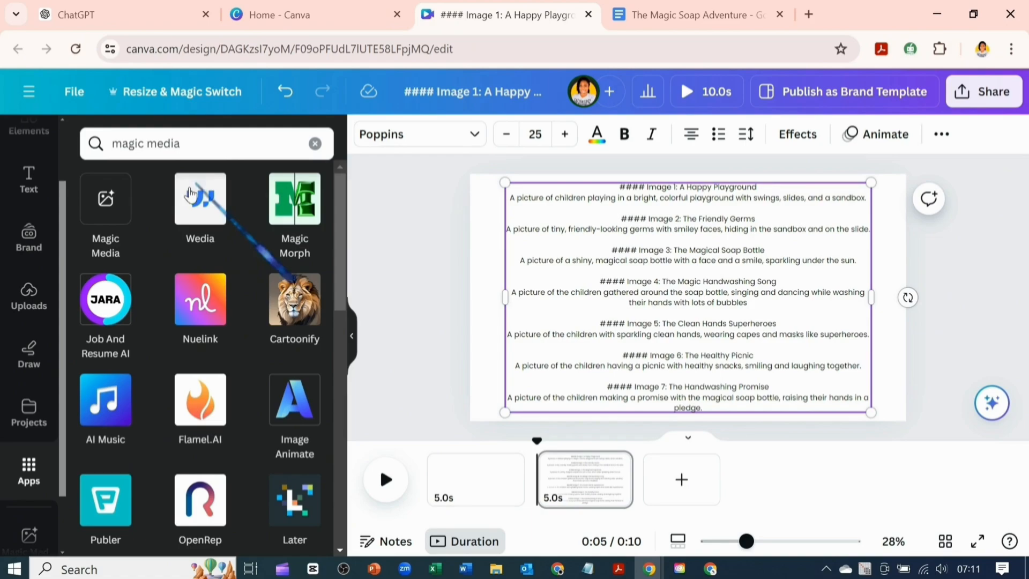
pyautogui.click(105, 198)
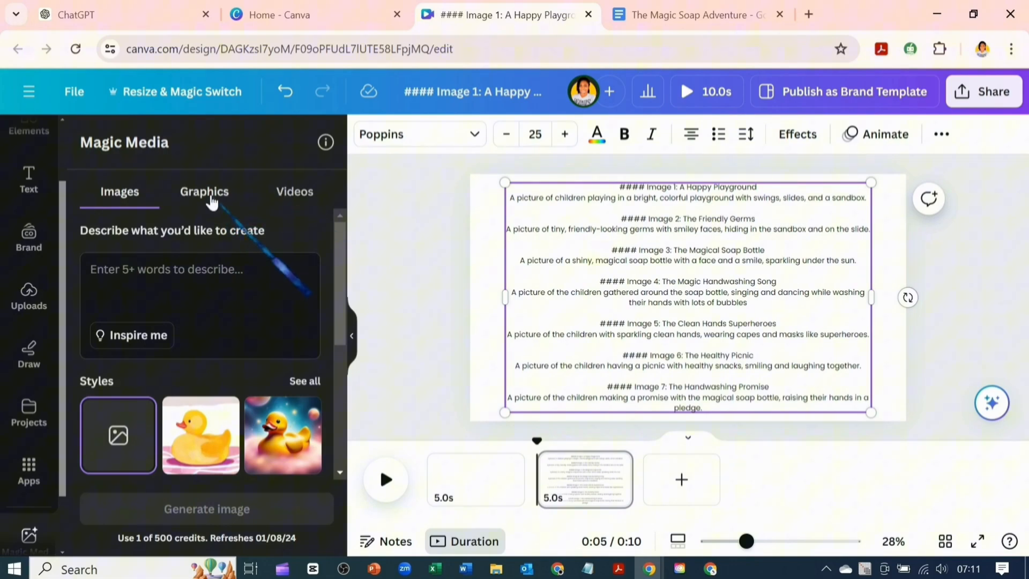
pyautogui.click(204, 190)
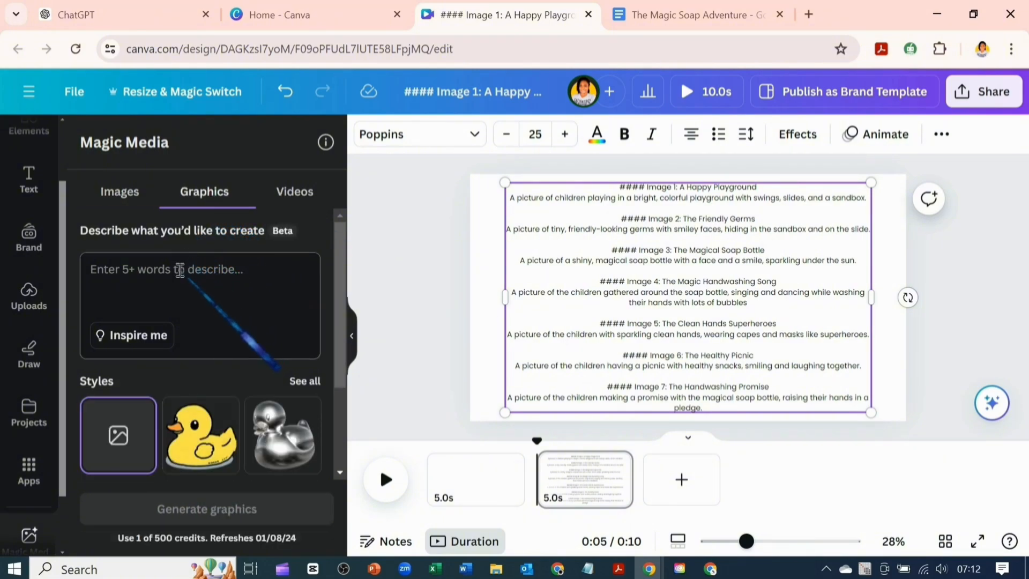
pyautogui.write('A picture of children playing in a bright, colorful playground with swings, slides, and a sandbox.')
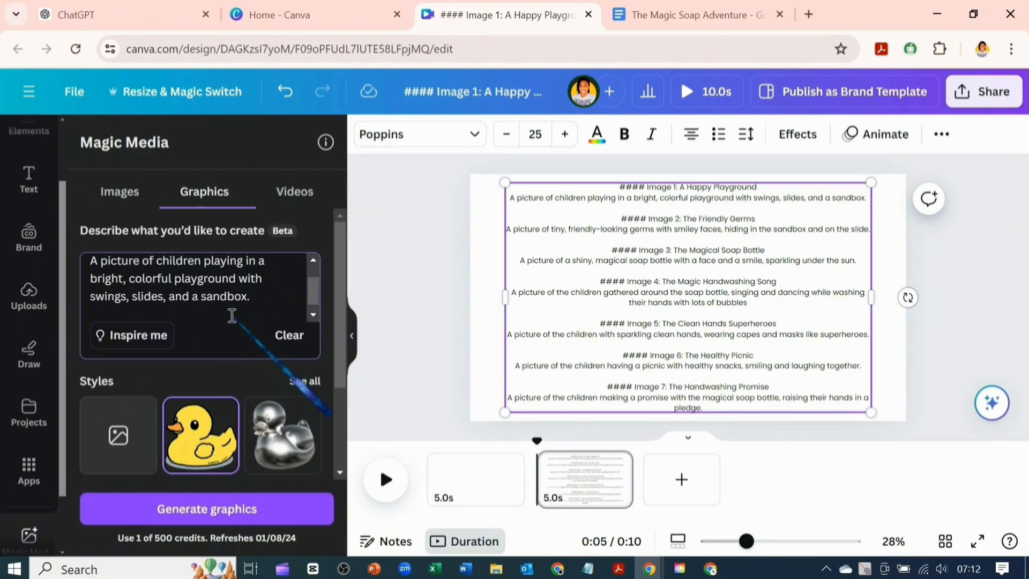
pyautogui.scroll(-3)
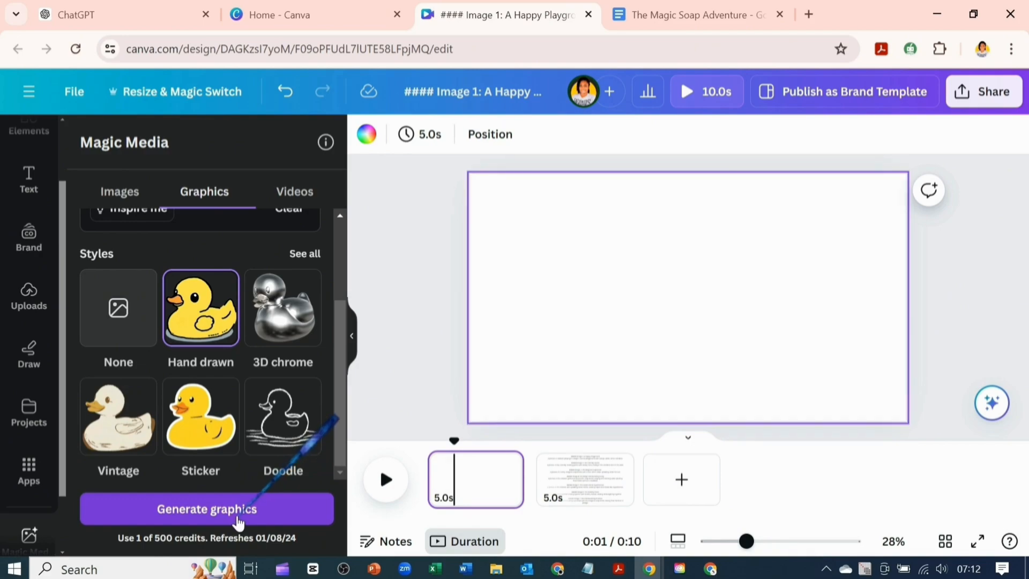
# Step: Generate the playground graphic, place it on page 1, then shrink and position it
pyautogui.click(206, 508)
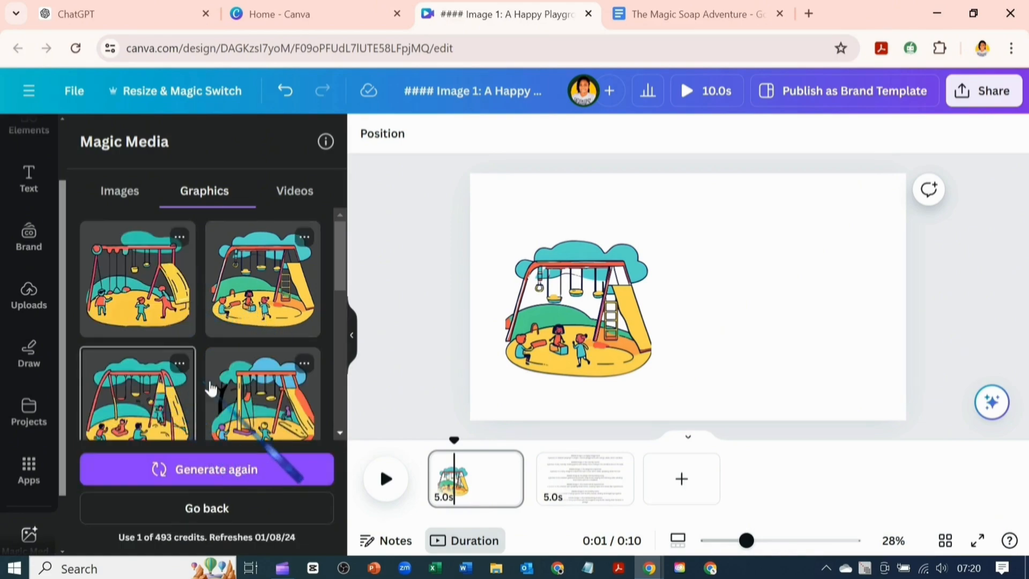
pyautogui.scroll(-3)
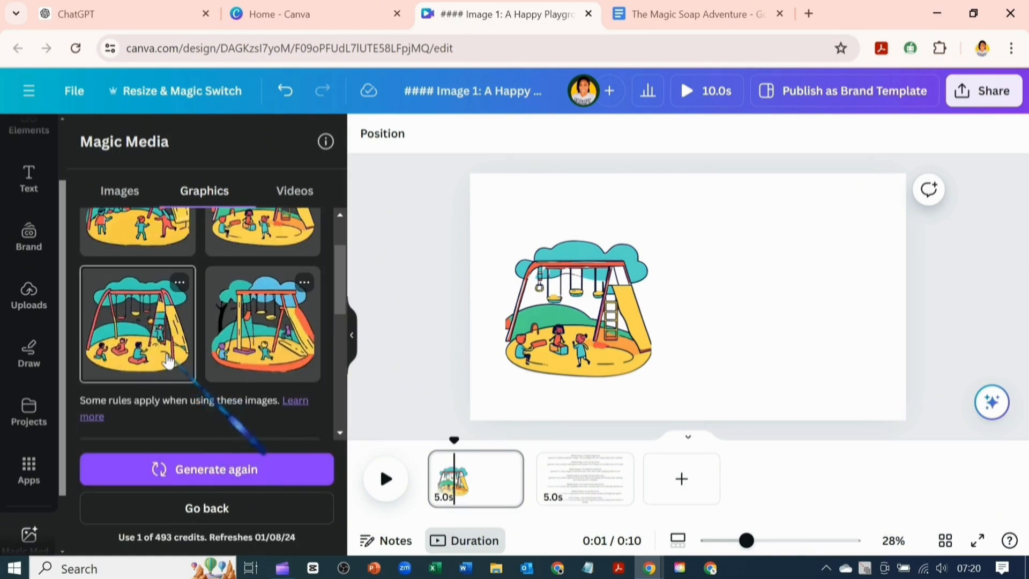
pyautogui.click(578, 303)
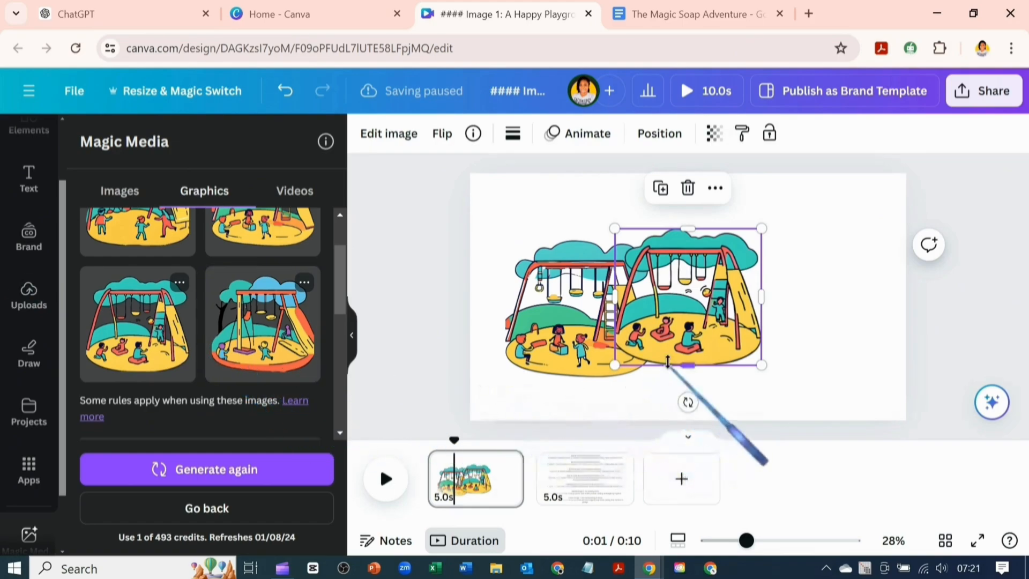
pyautogui.moveTo(687, 296); pyautogui.dragTo(742, 309)
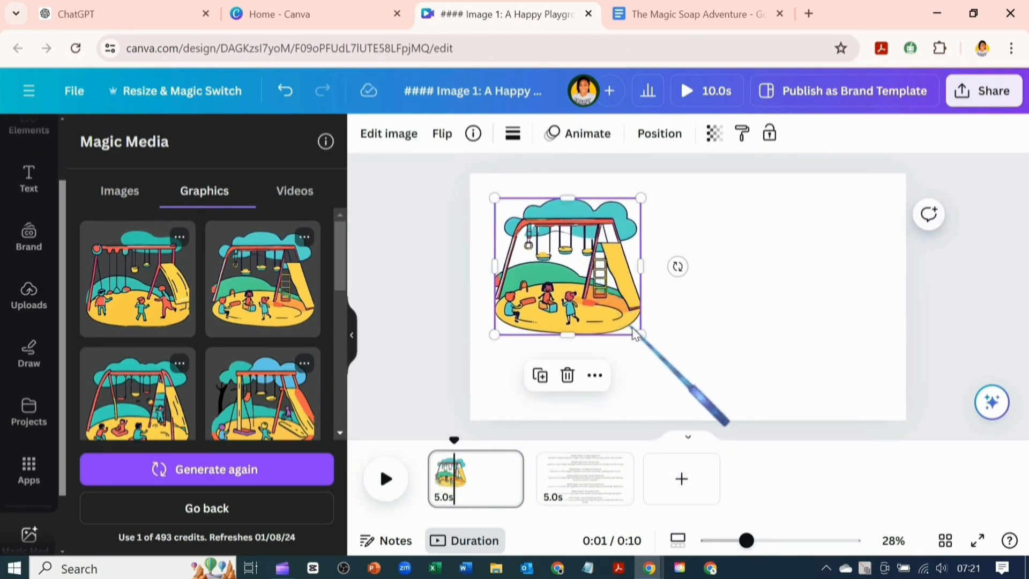
pyautogui.moveTo(640, 334); pyautogui.dragTo(598, 297)
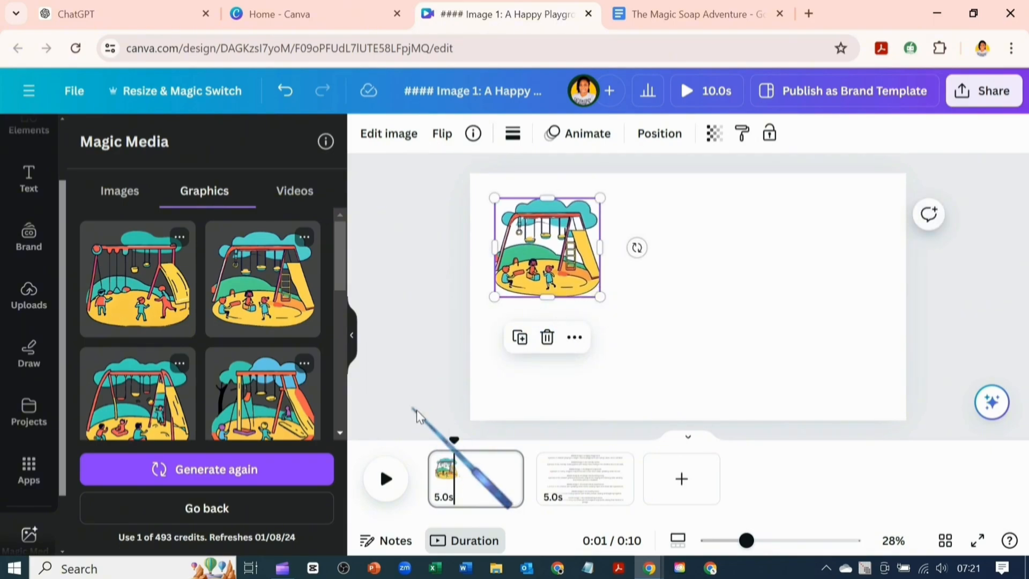
pyautogui.click(583, 478)
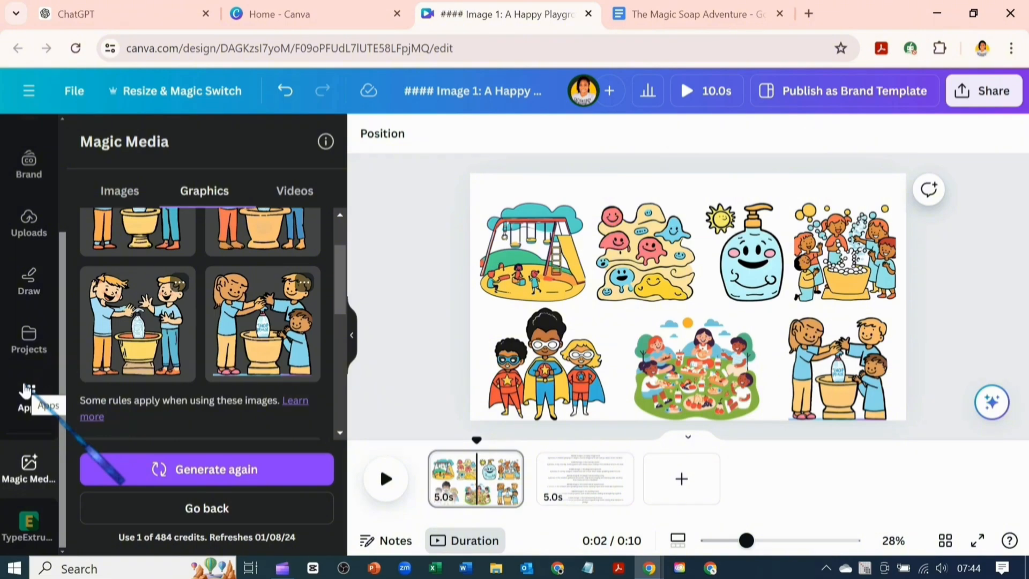
# Step: Add a heading reading 'The Magic Soap Adventure' to the first page
pyautogui.click(28, 394)
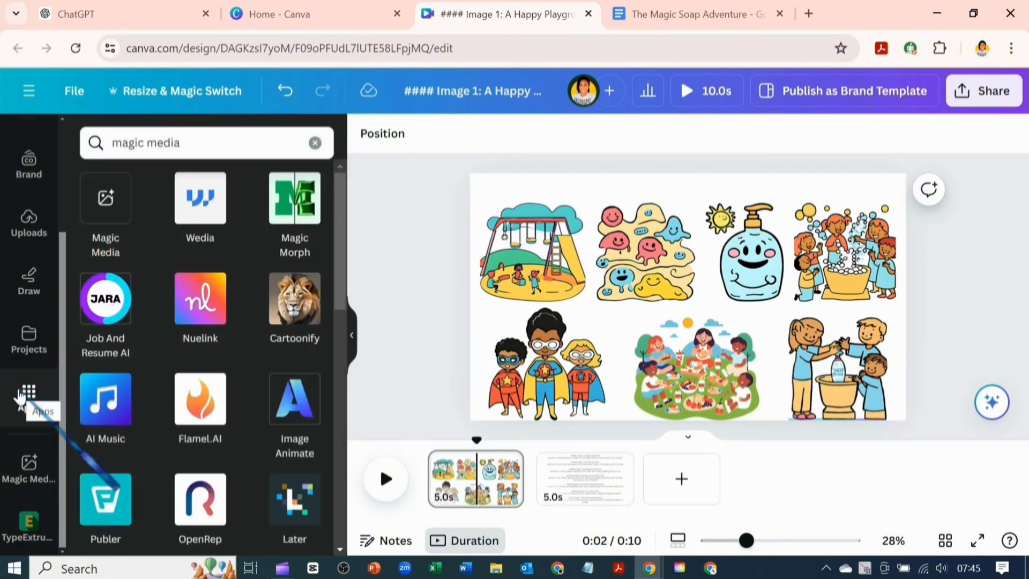
pyautogui.click(293, 199)
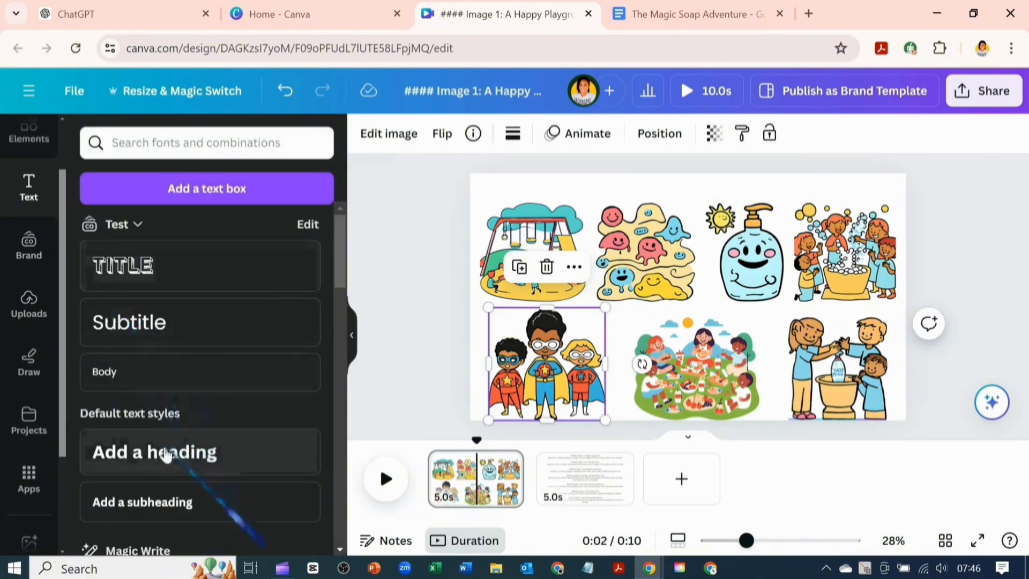
pyautogui.click(154, 451)
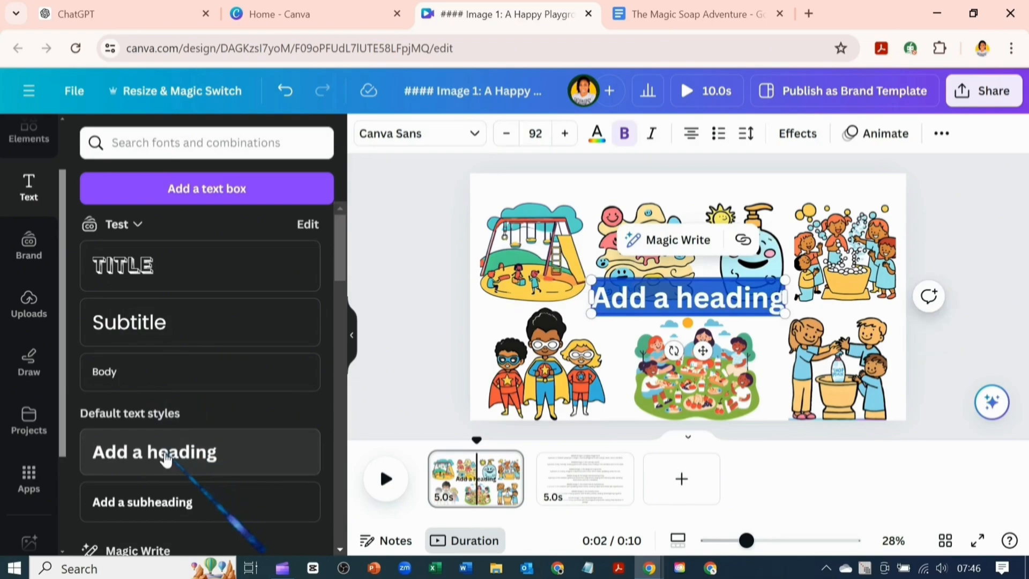
pyautogui.write('The Magic Soap Adventure')
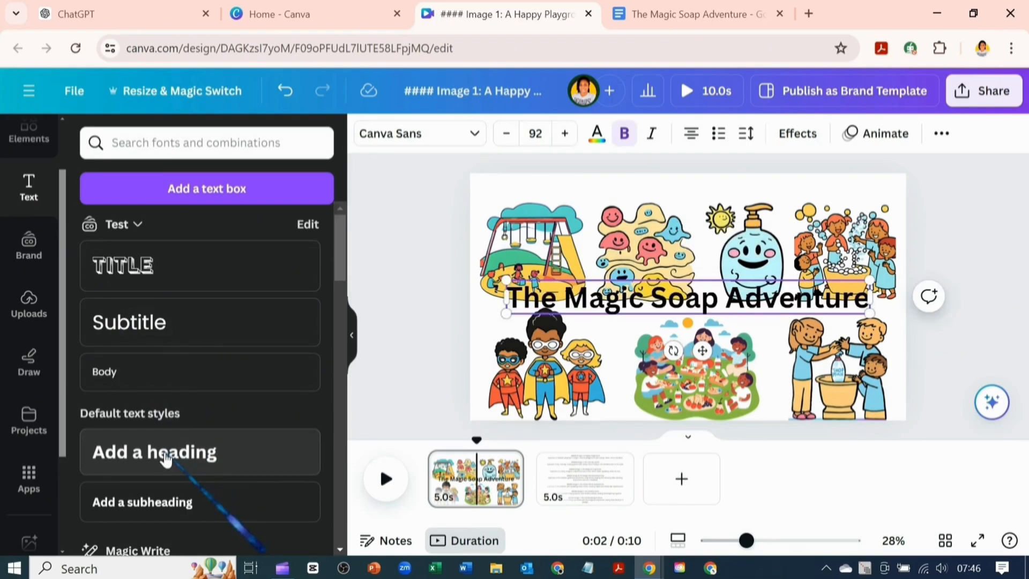
pyautogui.moveTo(390, 449)
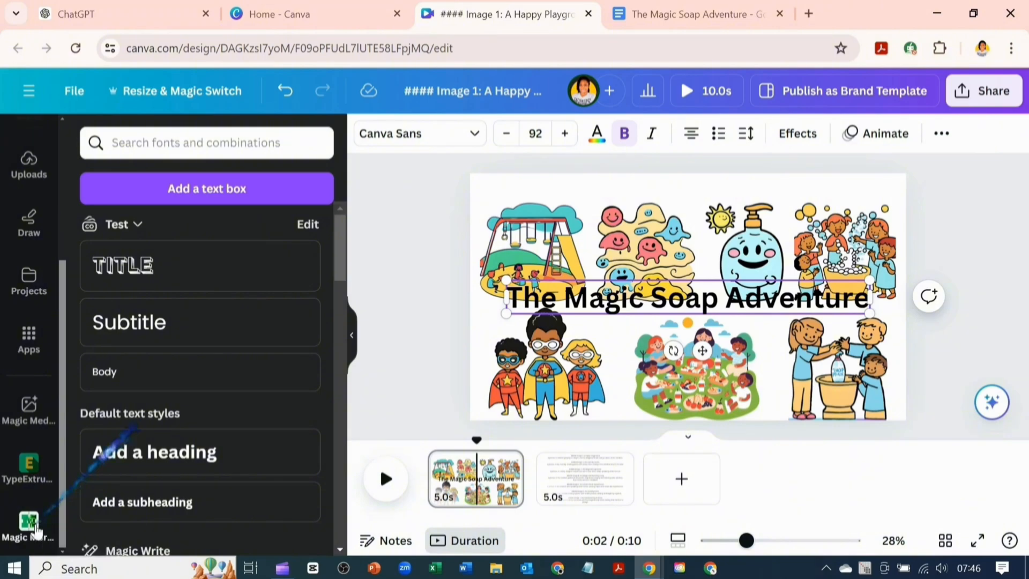
# Step: Generate a Party Balloons Magic Morph version of the title lettering
pyautogui.click(29, 526)
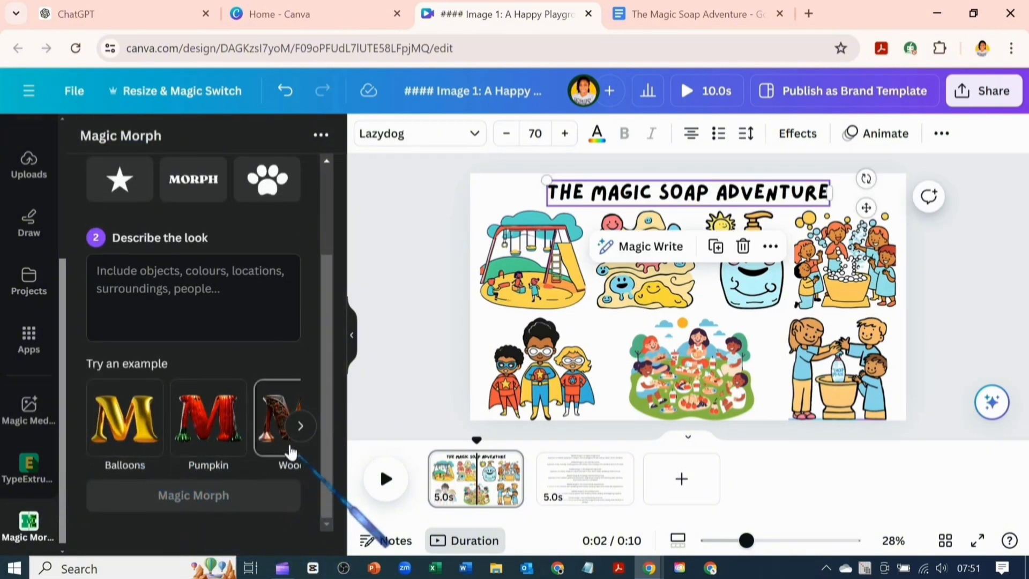
pyautogui.click(300, 425)
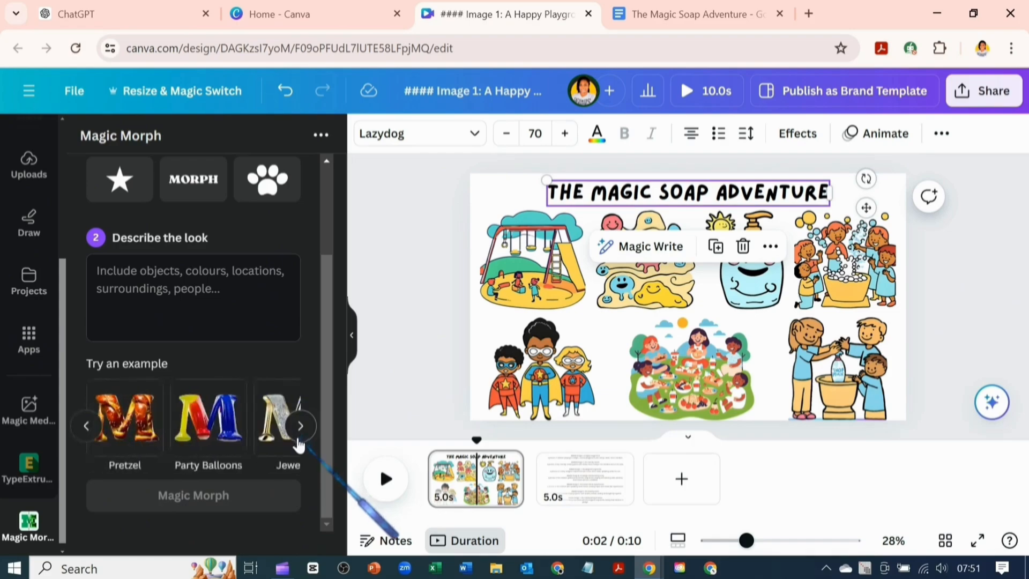
pyautogui.click(208, 417)
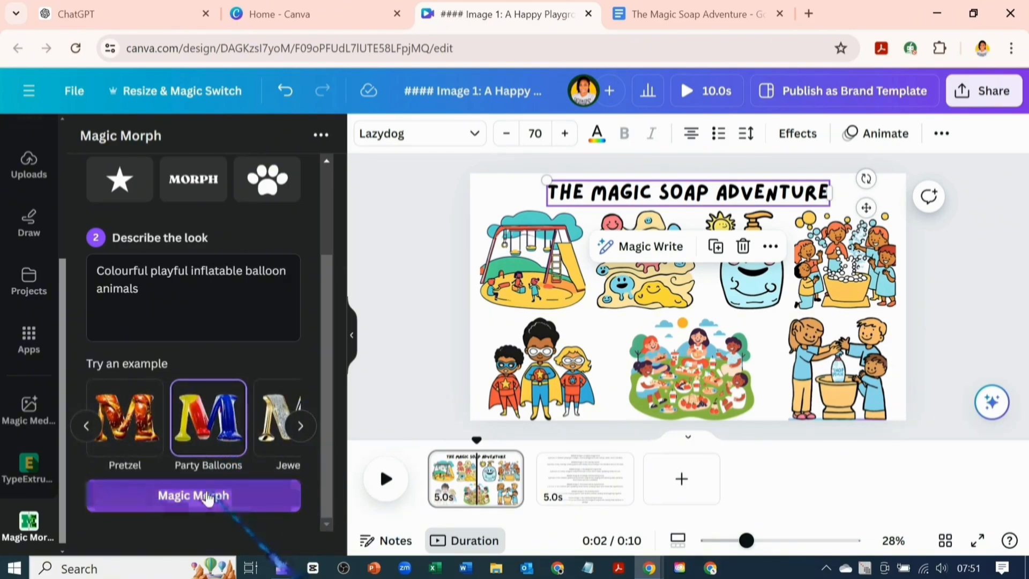
pyautogui.click(193, 495)
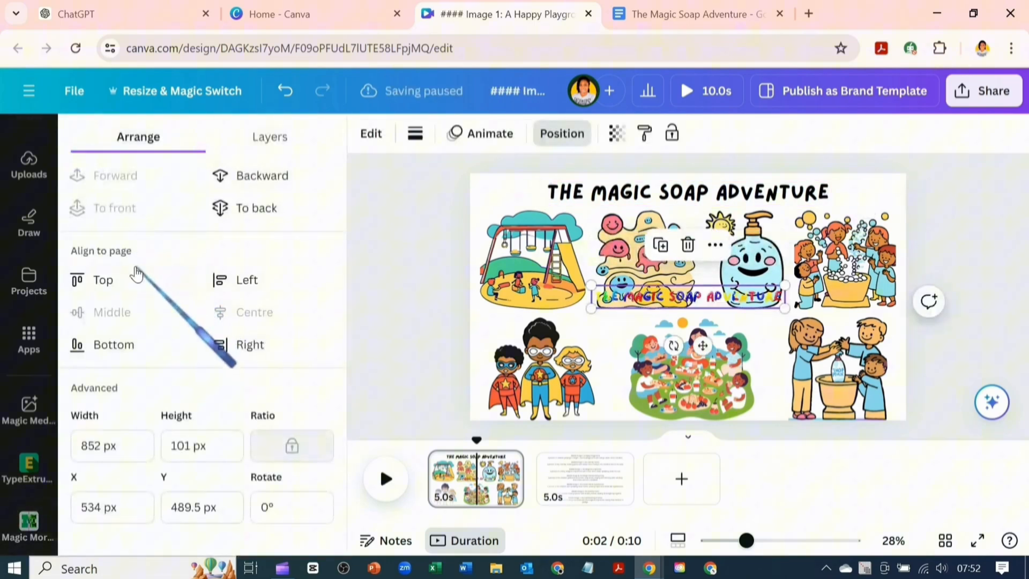
pyautogui.moveTo(634, 306)
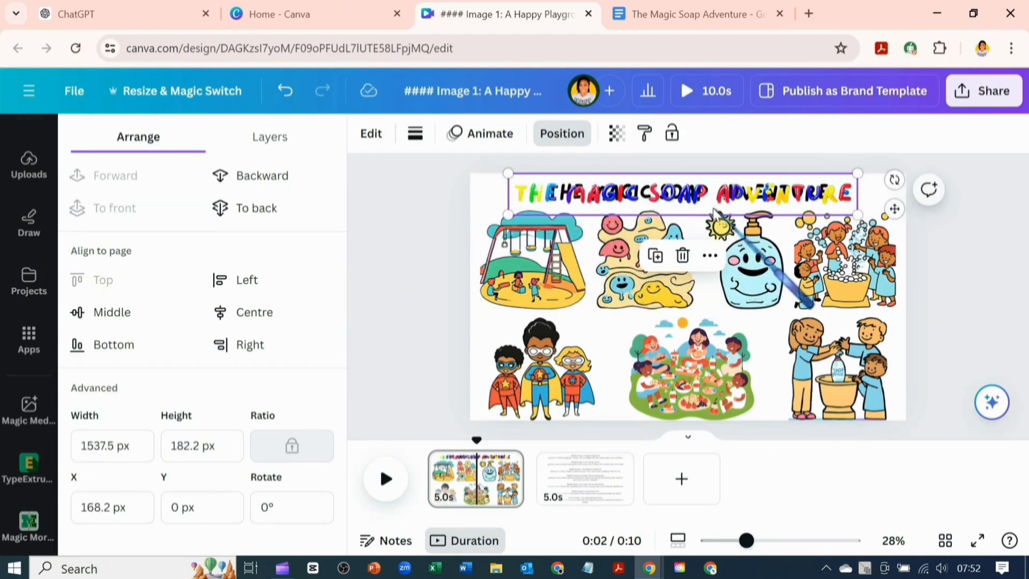
# Step: Review the page's Layers list and bring up the Share options
pyautogui.click(269, 136)
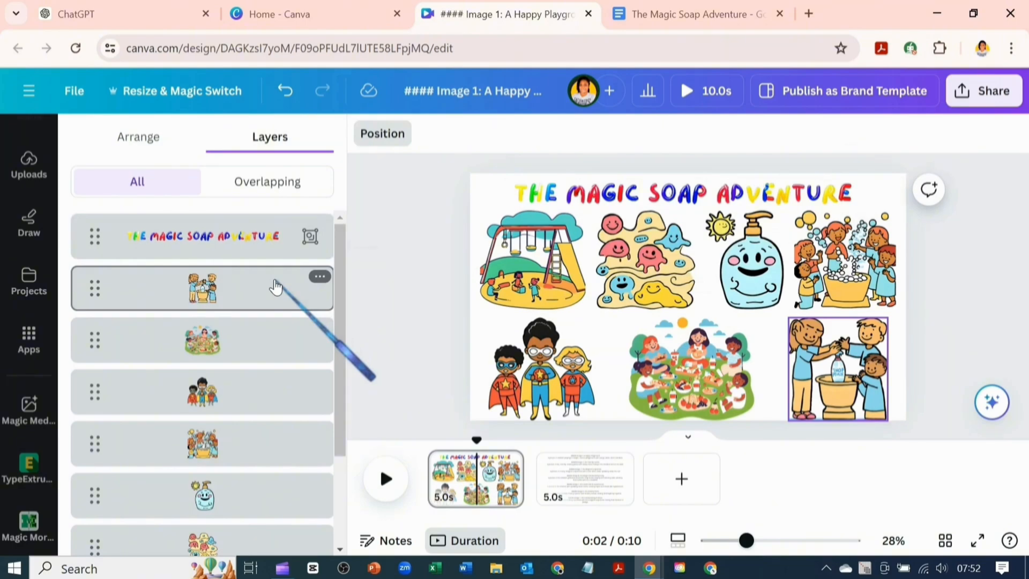
pyautogui.click(28, 519)
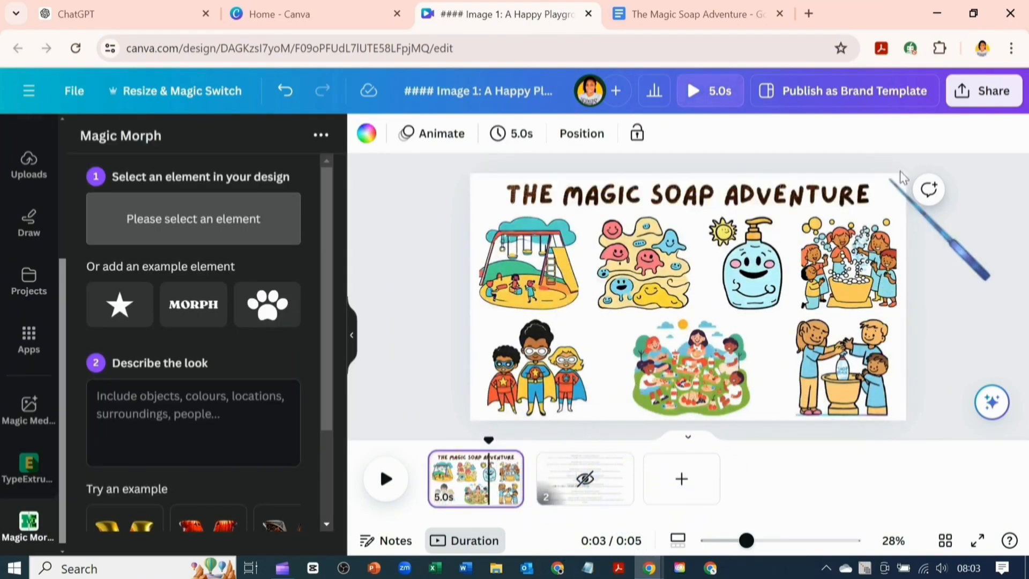
pyautogui.click(984, 91)
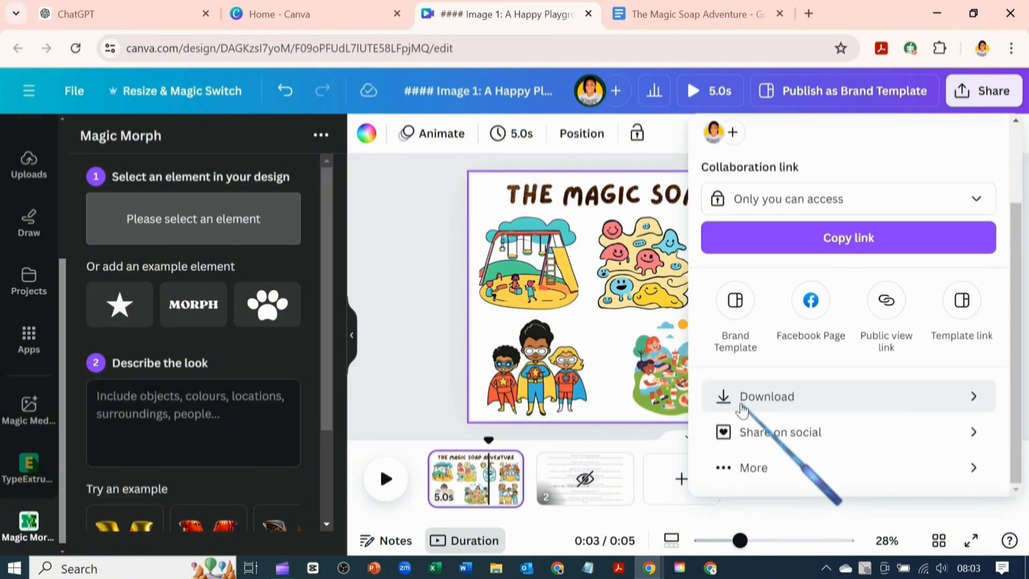
# Step: Download the first page as a PNG image and dismiss the download history
pyautogui.click(766, 396)
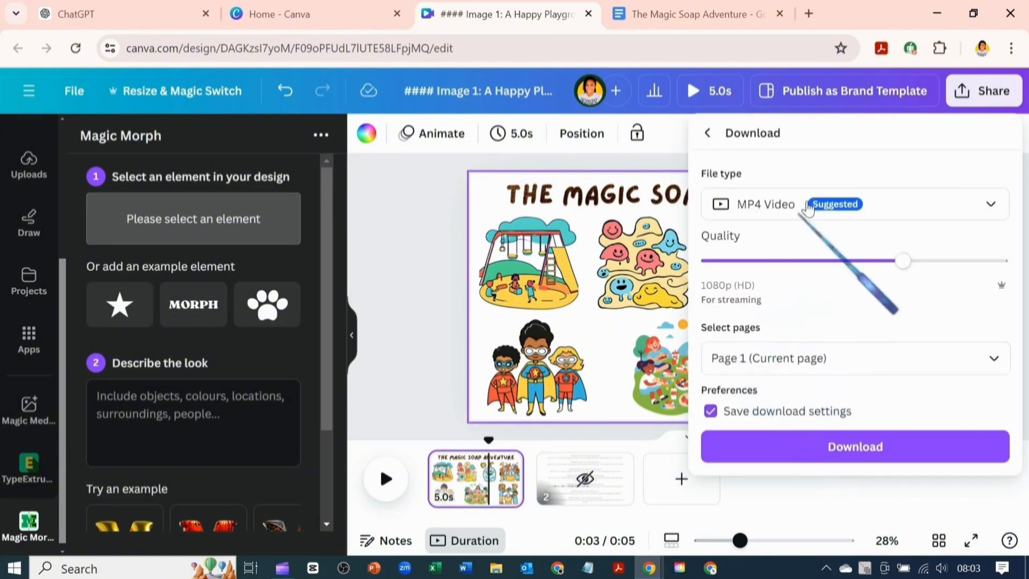
pyautogui.click(853, 204)
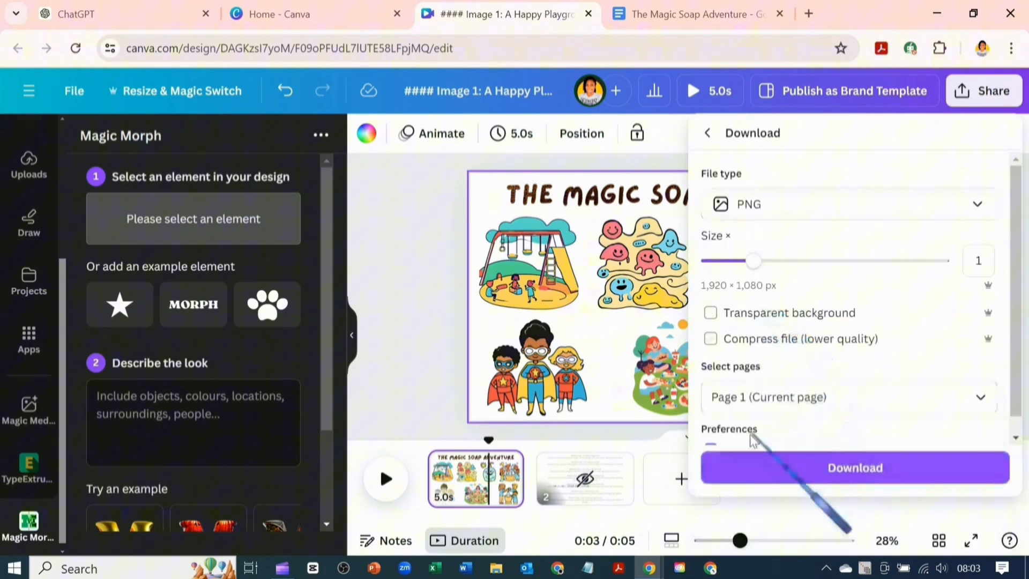
pyautogui.click(855, 467)
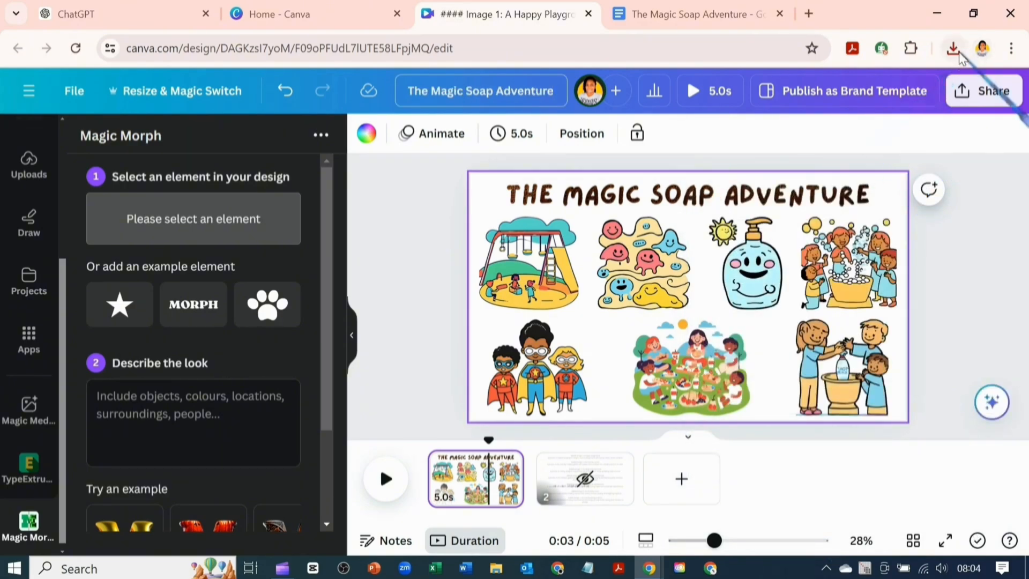
pyautogui.click(953, 49)
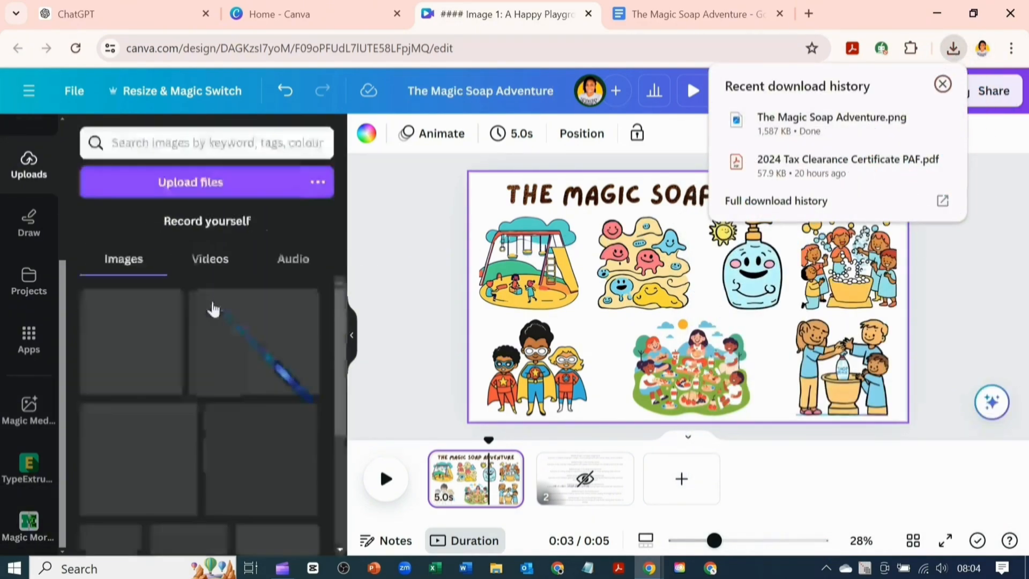
pyautogui.click(944, 84)
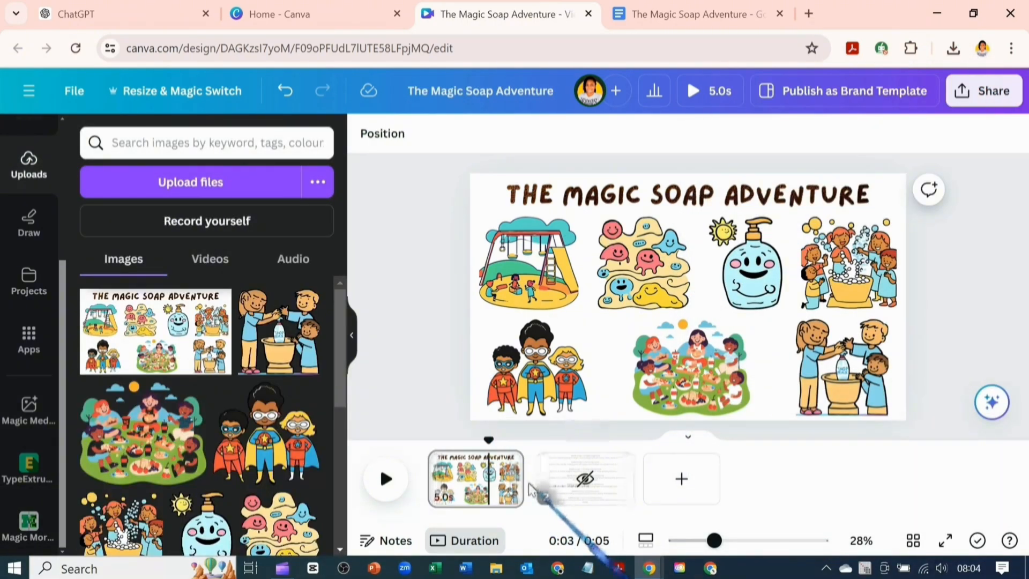
# Step: Add a second page and fill it with the downloaded title image
pyautogui.click(583, 478)
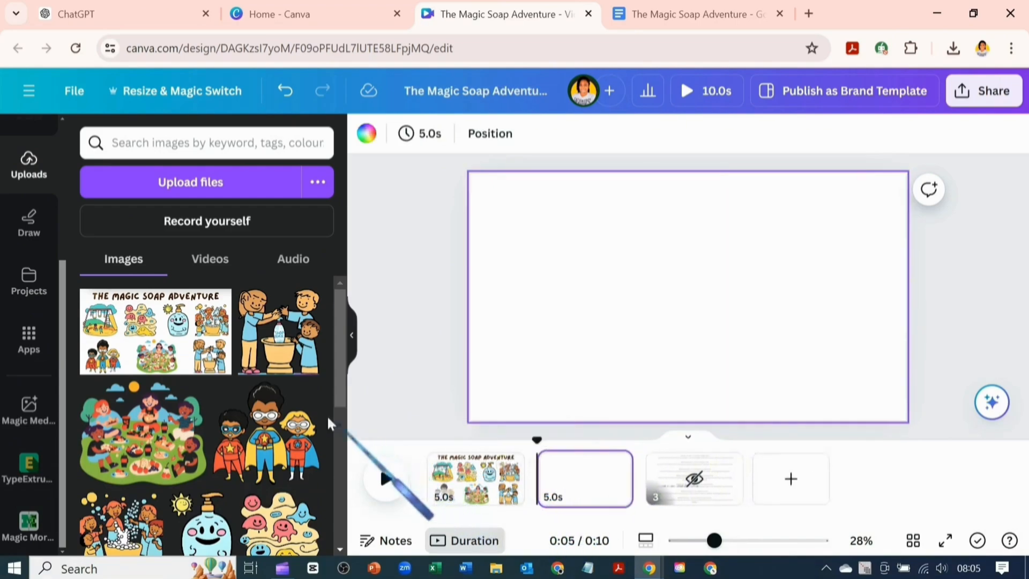
pyautogui.moveTo(155, 332); pyautogui.dragTo(688, 295)
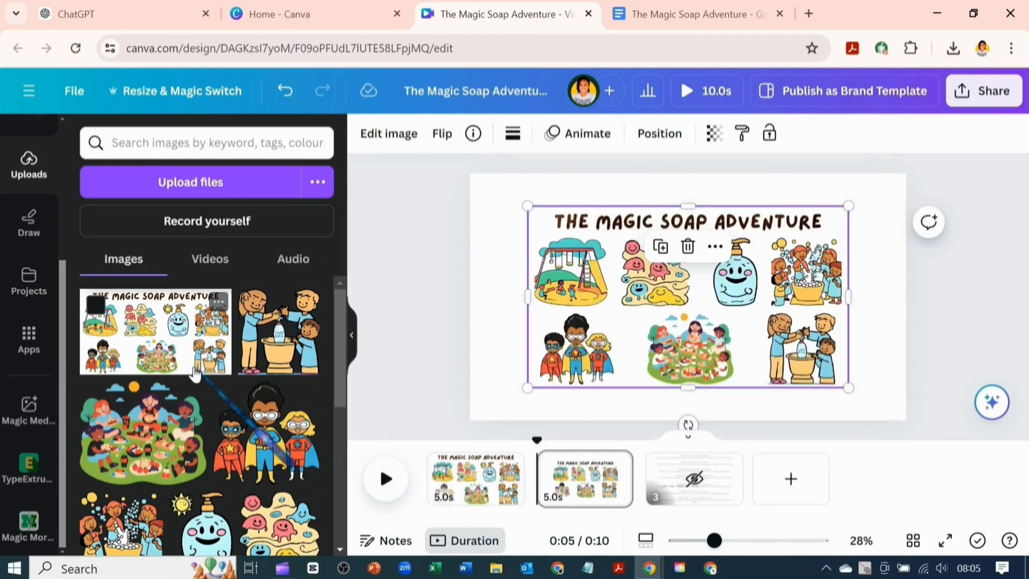
pyautogui.moveTo(850, 387); pyautogui.dragTo(882, 408)
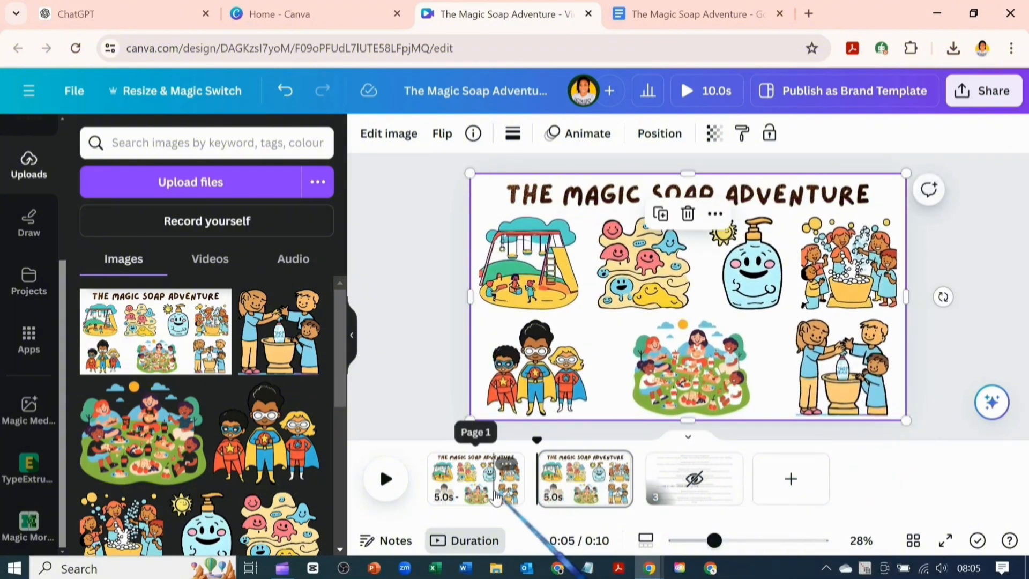
pyautogui.click(583, 479)
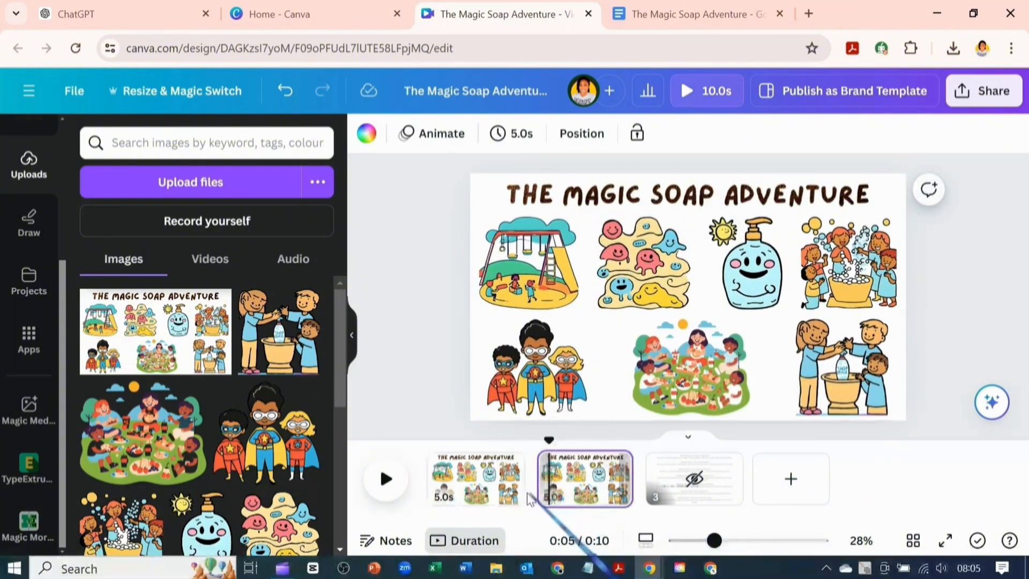
pyautogui.click(476, 479)
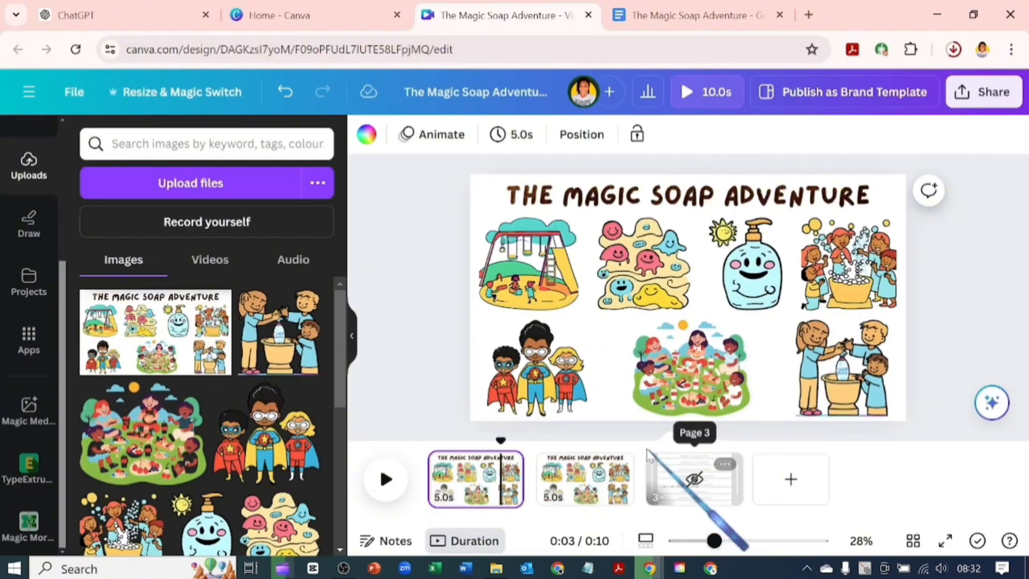
# Step: Switch back to the Magic Soap Adventure story document
pyautogui.click(696, 14)
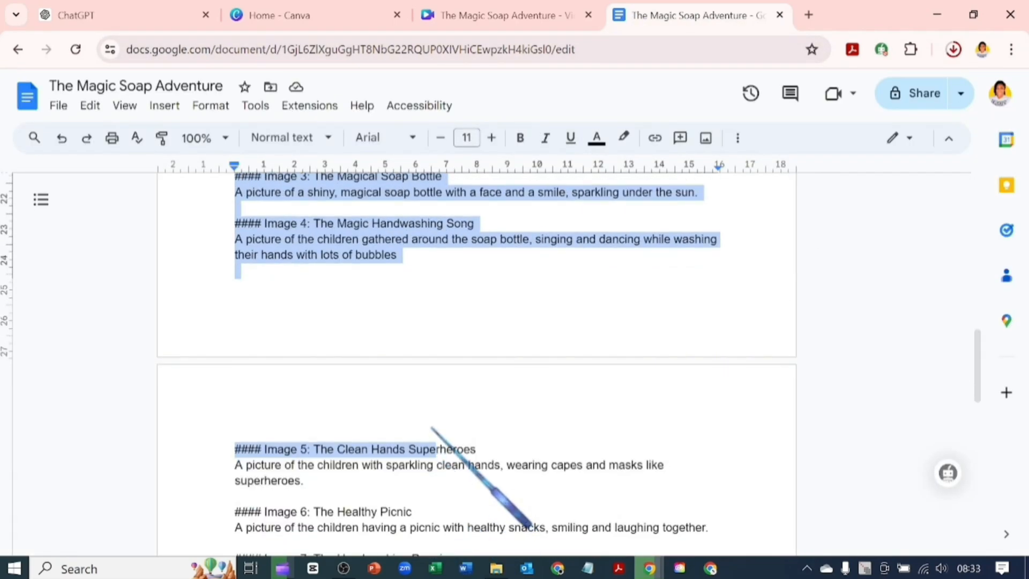
# Step: Start a text-to-speech narration of the pasted story in English (South Africa) with voice Leah
pyautogui.click(282, 568)
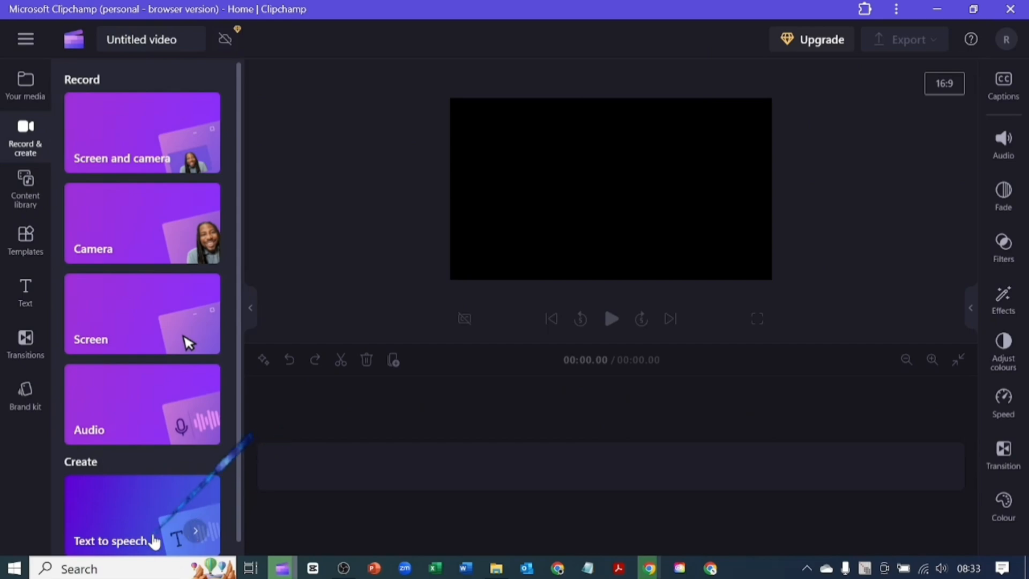
pyautogui.click(142, 513)
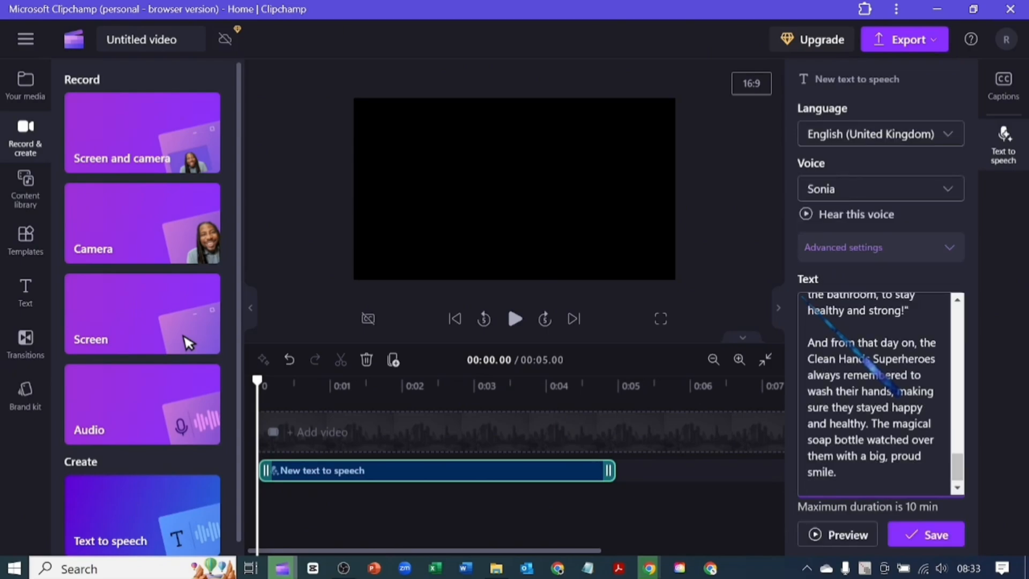
pyautogui.click(879, 134)
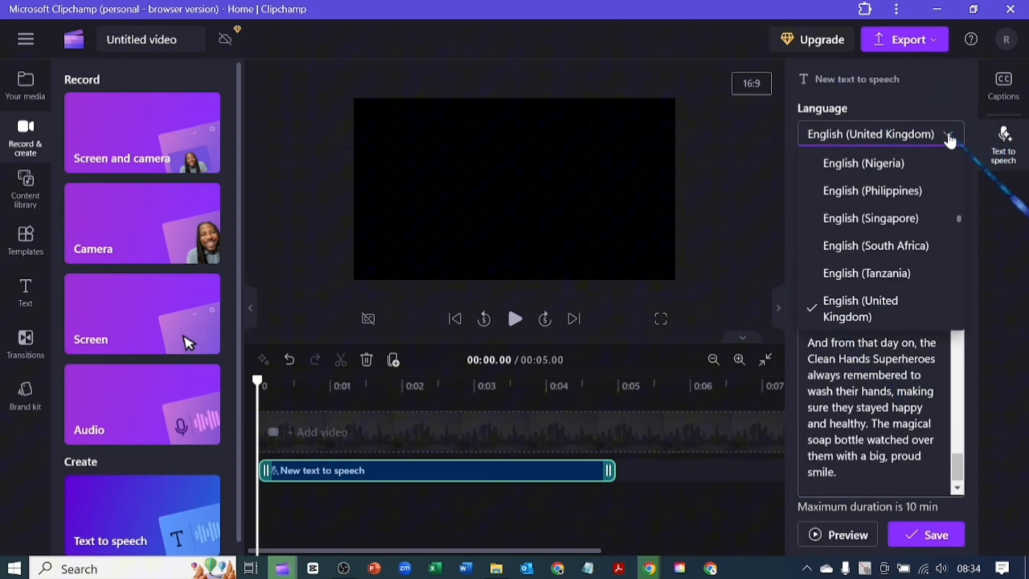
pyautogui.click(875, 245)
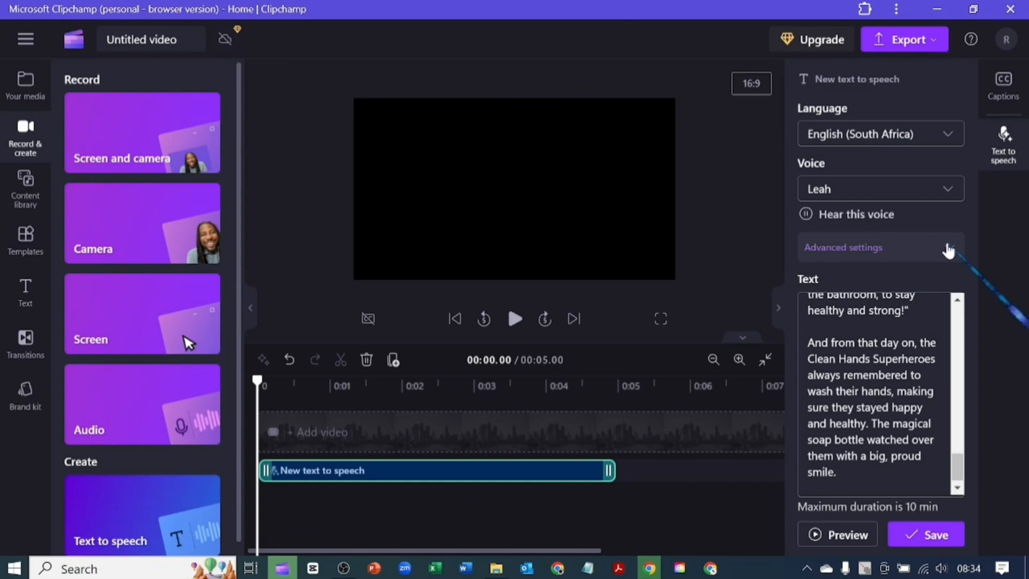
# Step: Lower the narration pace slightly, save it onto the timeline, and return to the Canva video
pyautogui.click(844, 247)
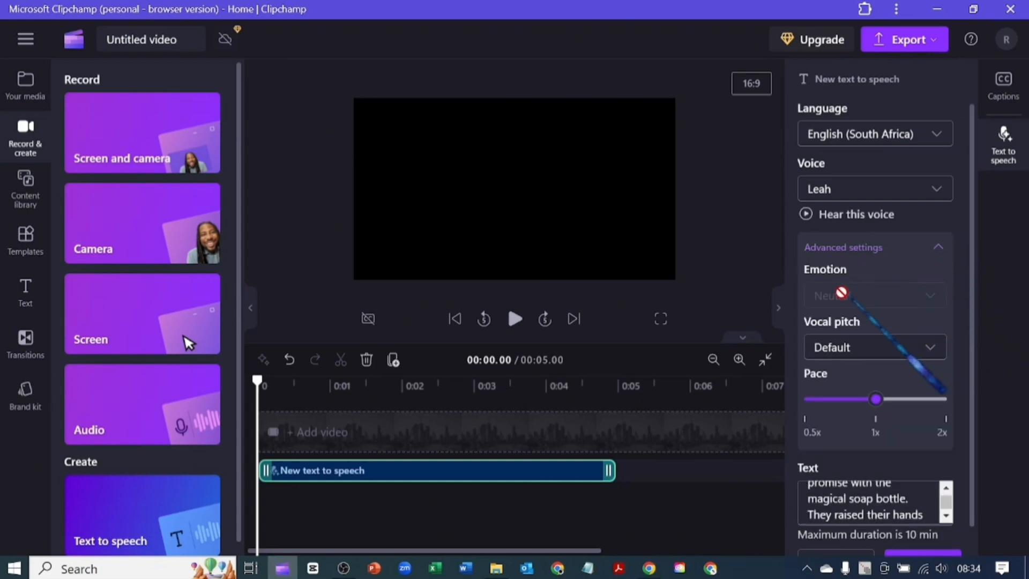
pyautogui.moveTo(919, 347)
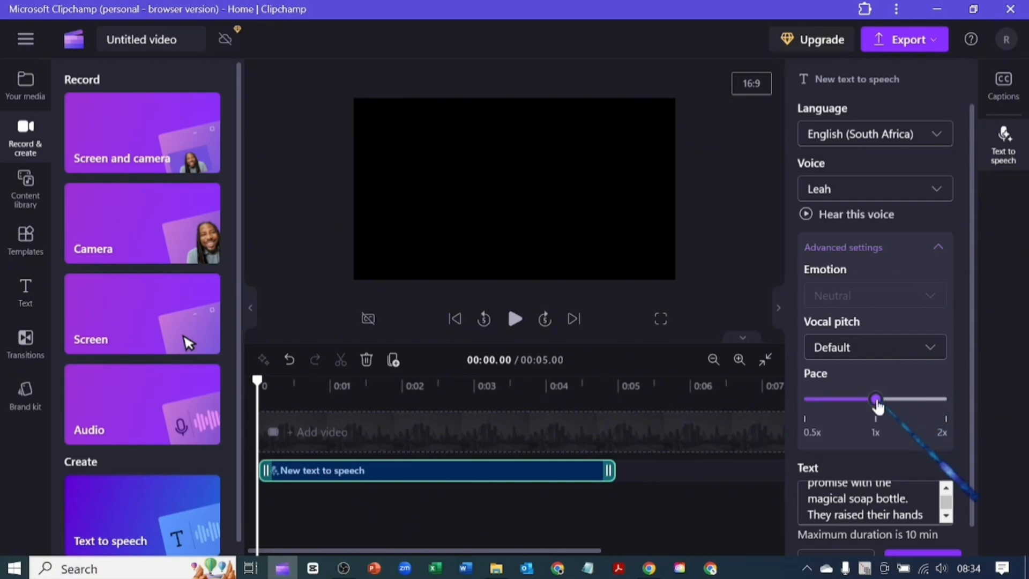
pyautogui.moveTo(876, 399); pyautogui.dragTo(868, 398)
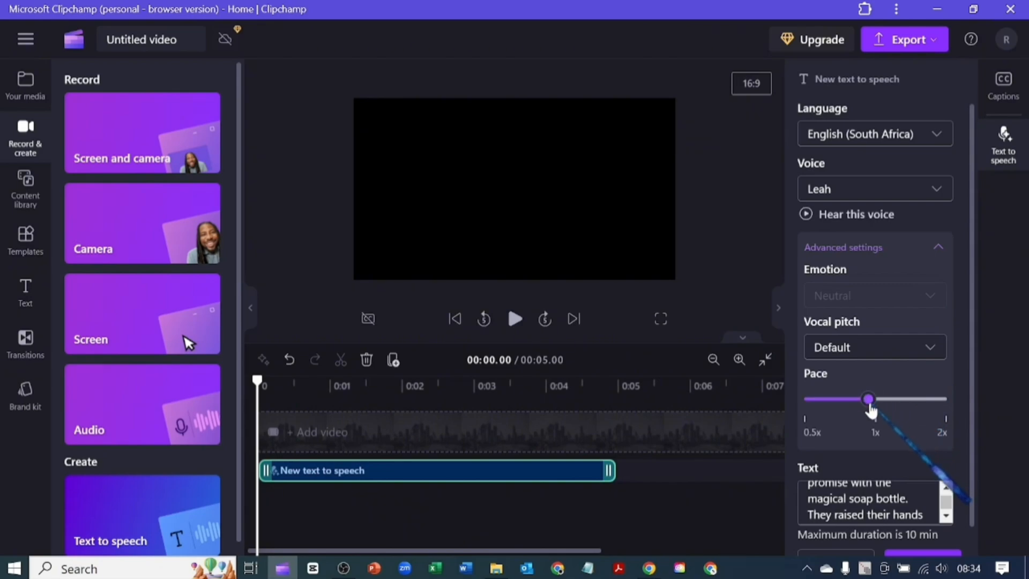
pyautogui.scroll(-3)
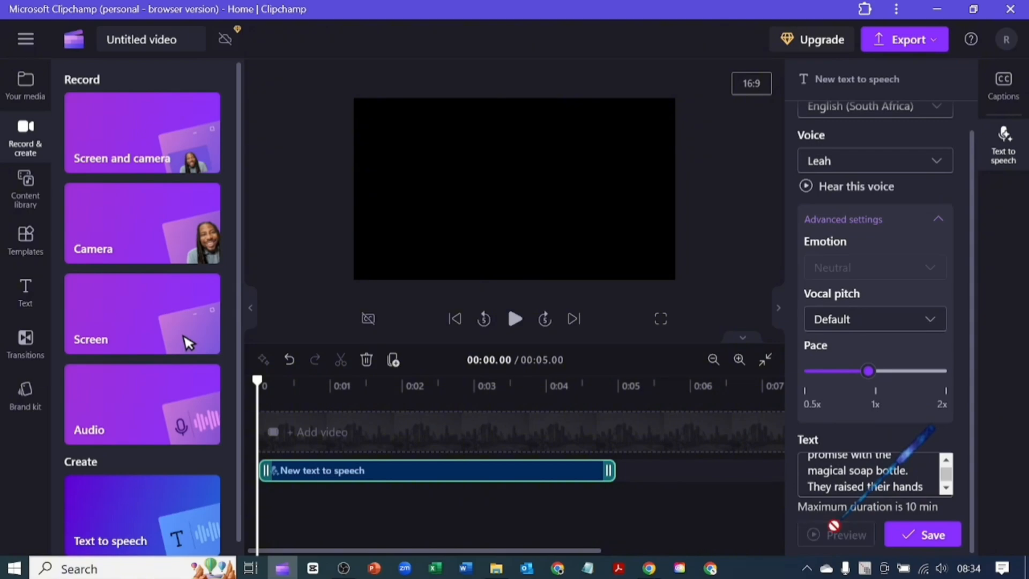
pyautogui.click(835, 534)
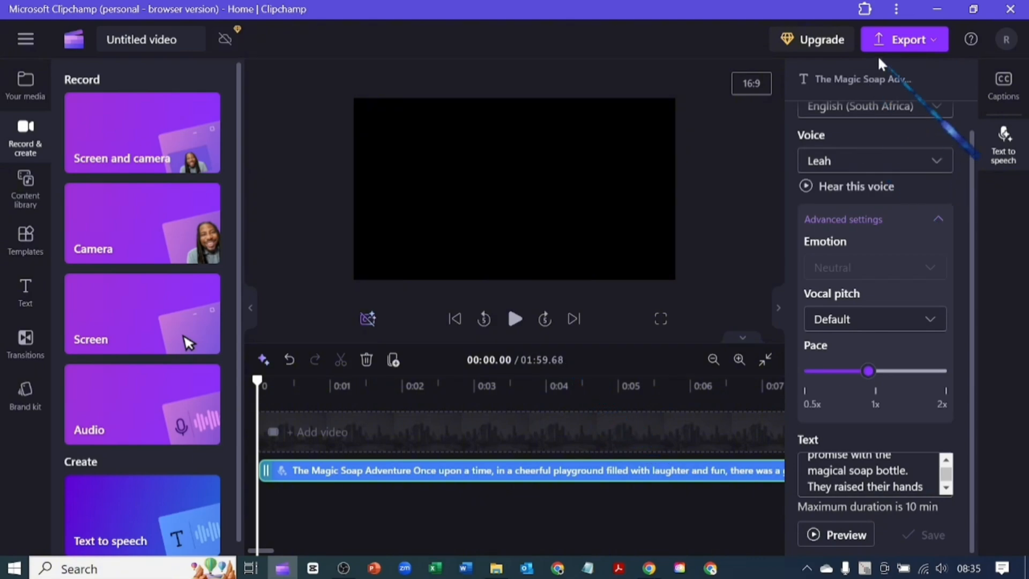
pyautogui.click(905, 40)
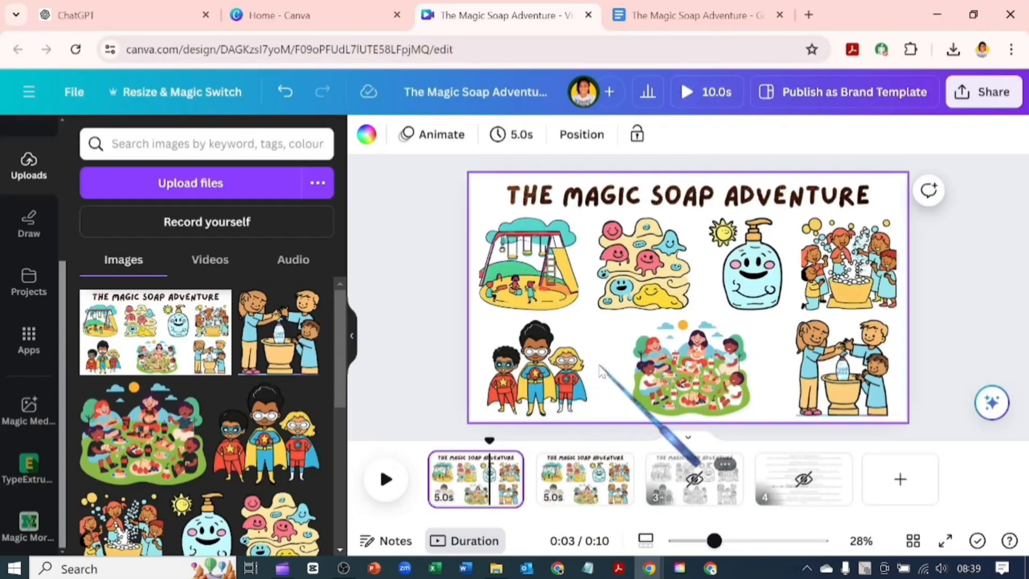
# Step: Download the selected title text as a PNG with a transparent background
pyautogui.click(621, 333)
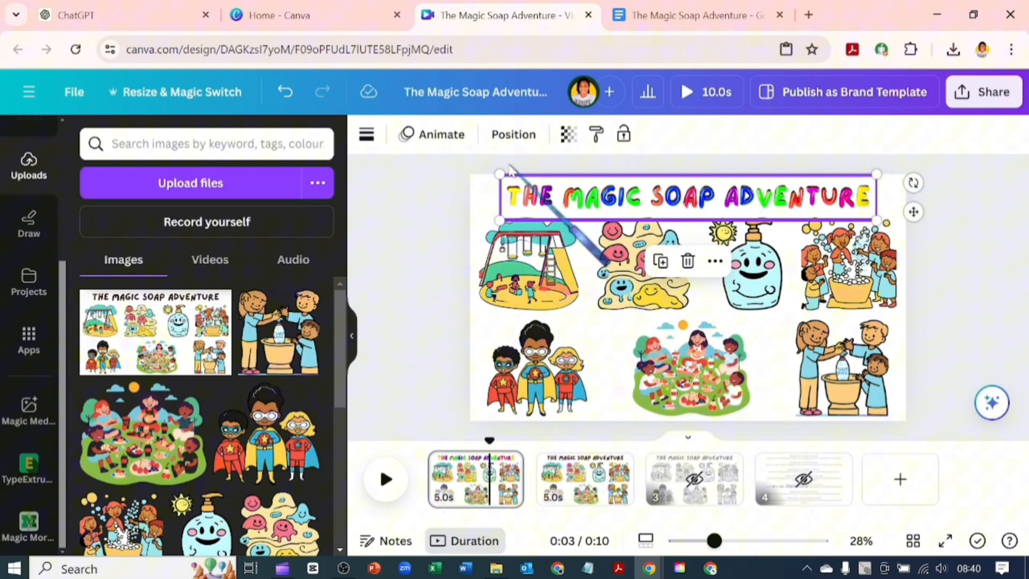
pyautogui.click(514, 135)
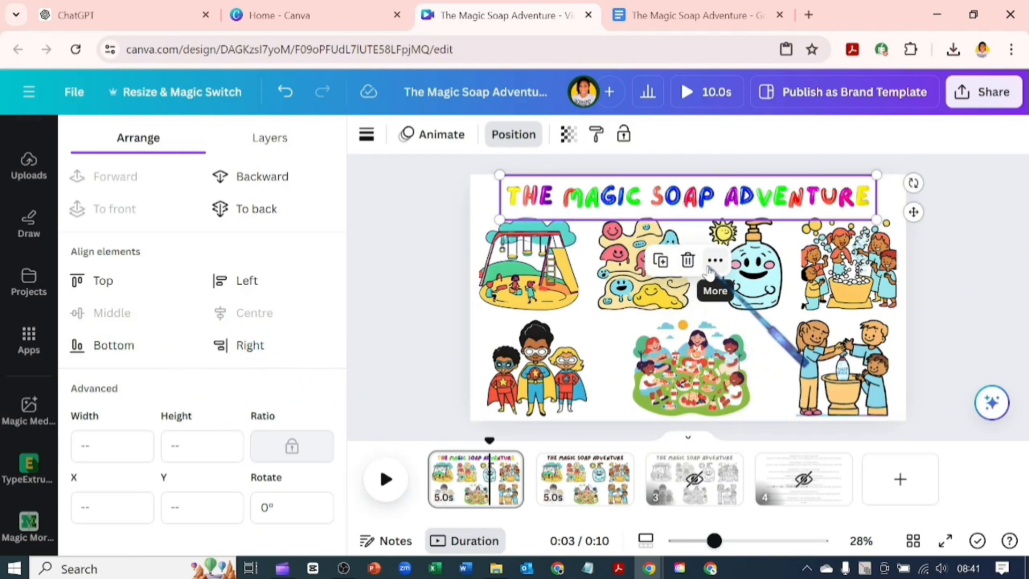
pyautogui.click(715, 260)
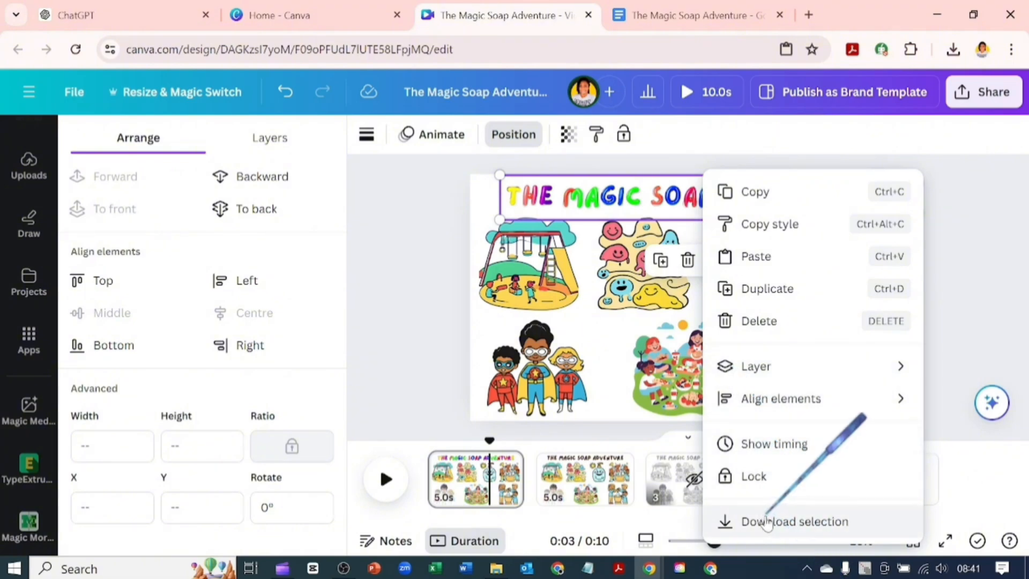
pyautogui.click(795, 521)
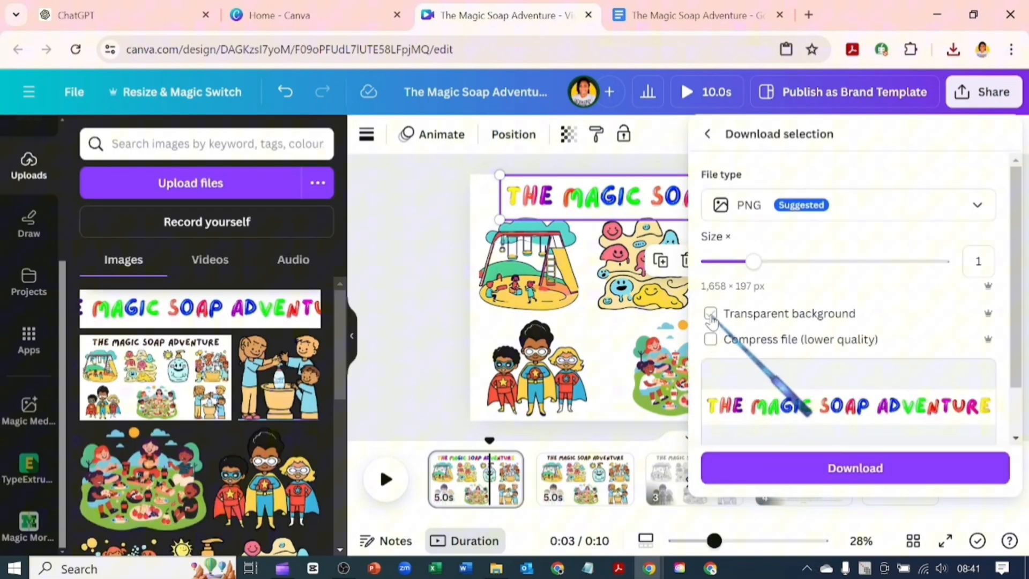
pyautogui.click(855, 467)
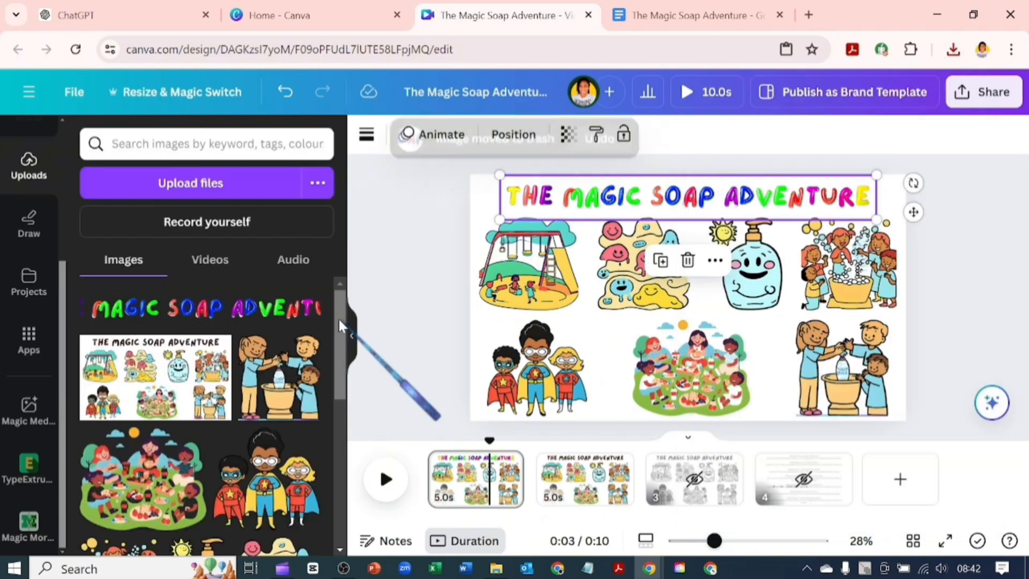
# Step: Add the title PNG from Uploads and position it at the top, centred across the page
pyautogui.click(688, 259)
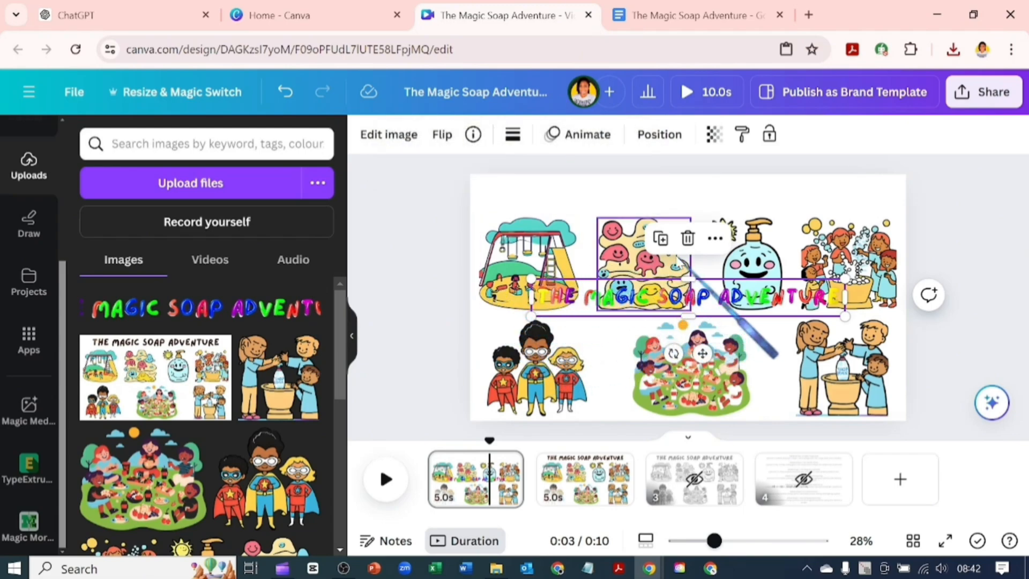
pyautogui.click(660, 134)
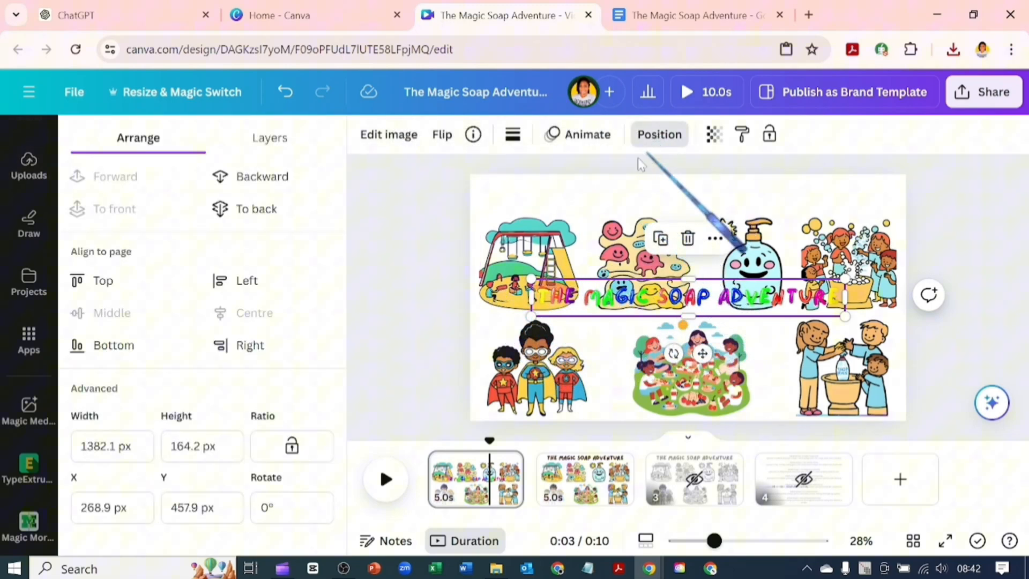
pyautogui.click(103, 280)
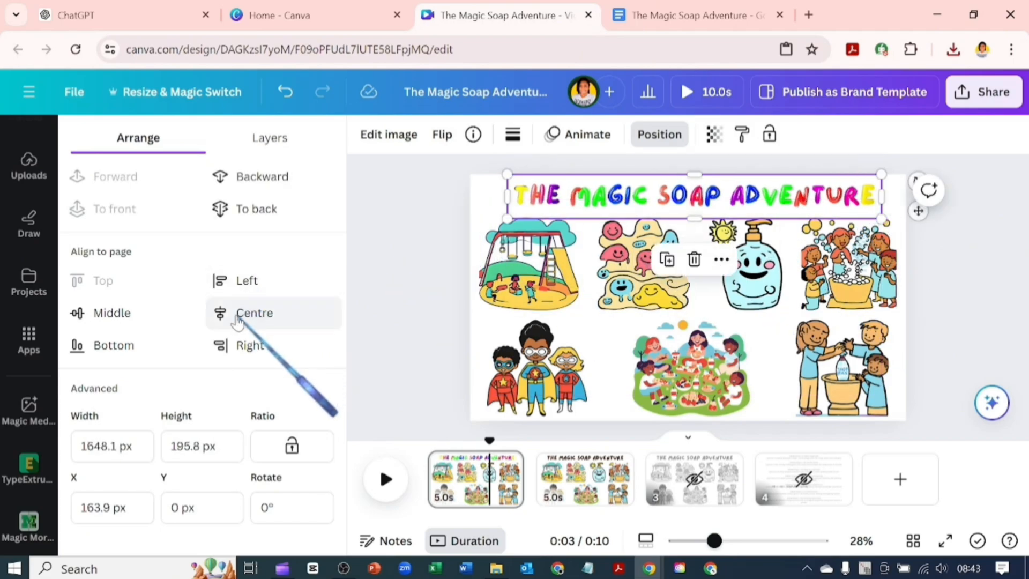
pyautogui.click(254, 312)
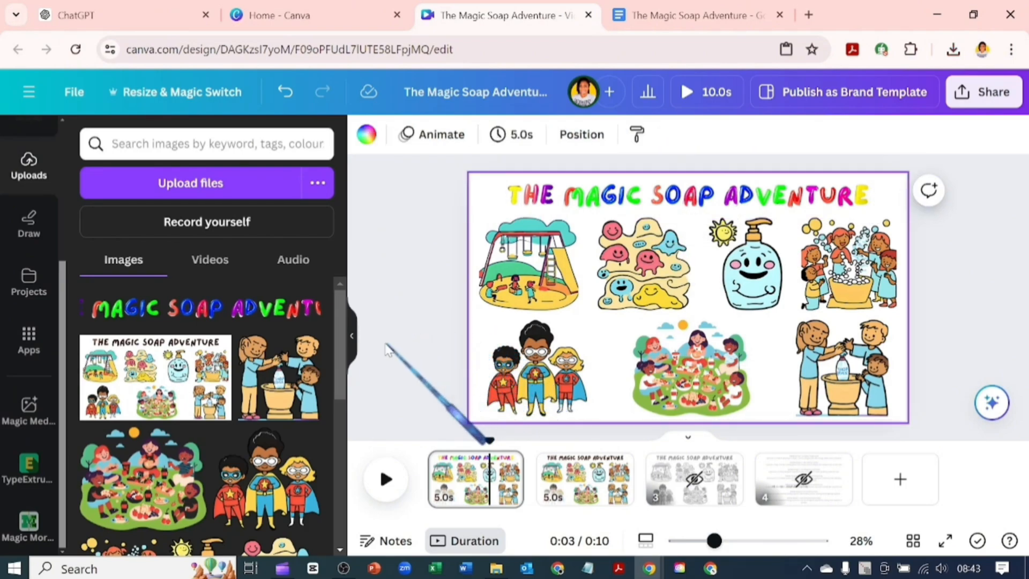
pyautogui.moveTo(247, 199)
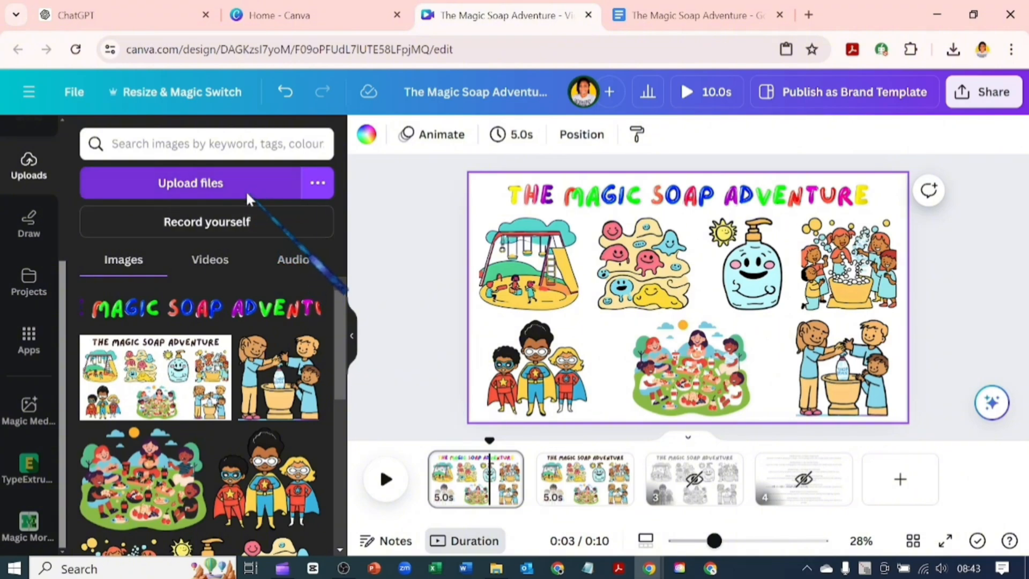
# Step: Add the uploaded video, detach its audio beneath the first two pages and remove the video clip
pyautogui.click(190, 184)
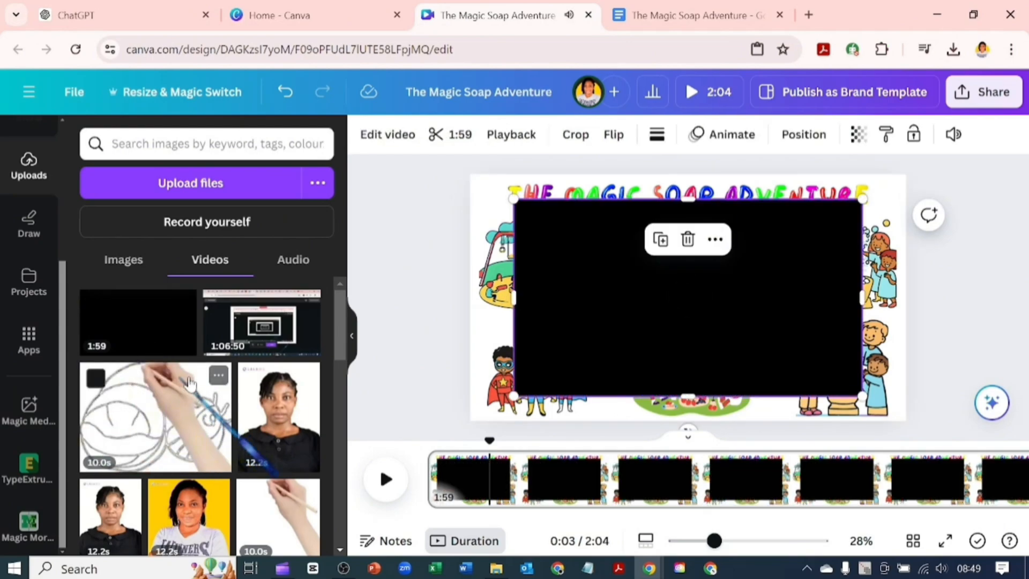
pyautogui.click(687, 297)
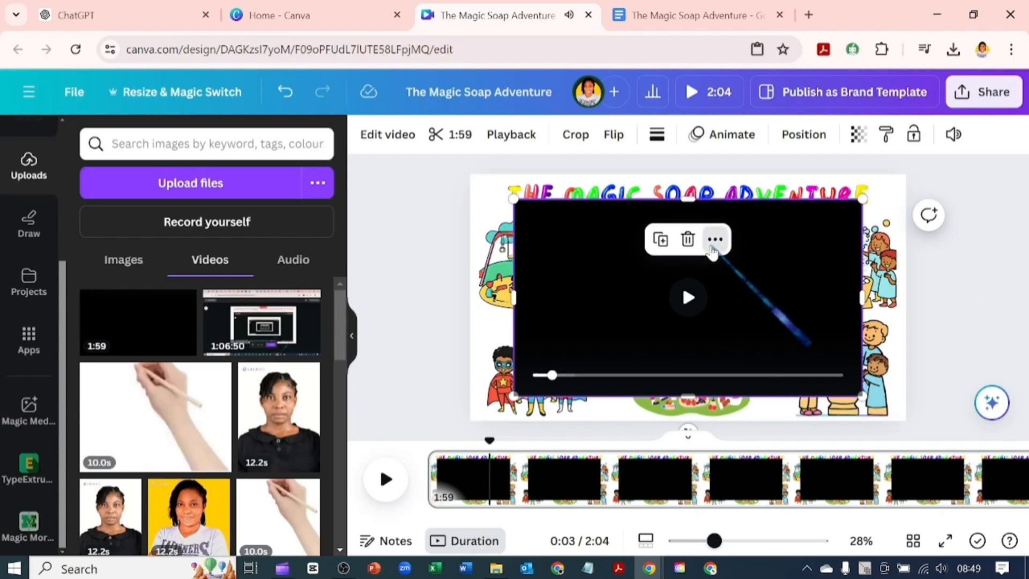
pyautogui.moveTo(714, 540); pyautogui.dragTo(706, 540)
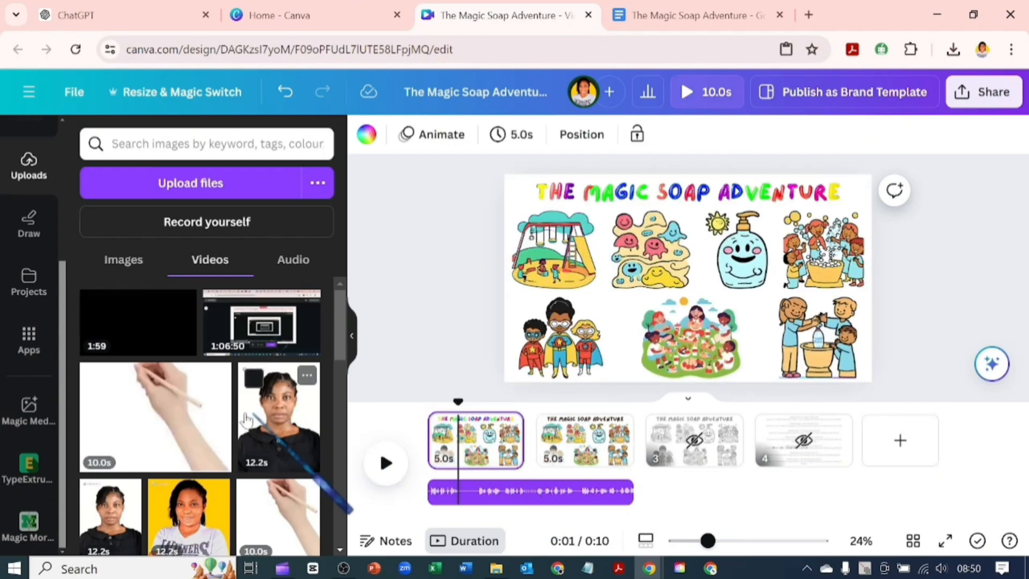
# Step: Search Apps for Speed Painter and launch the Speed Painter app
pyautogui.write('magic media')
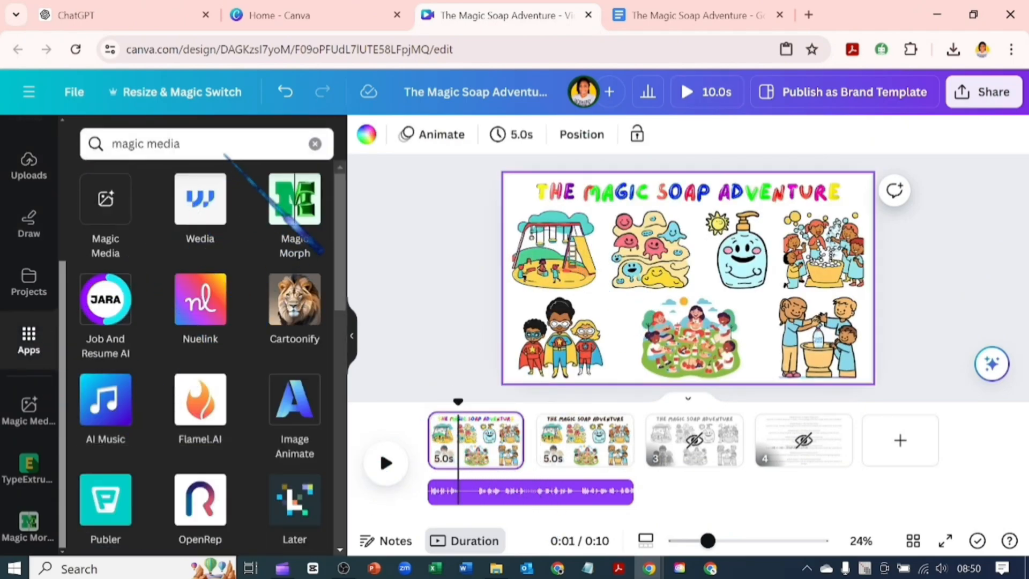
pyautogui.click(314, 142)
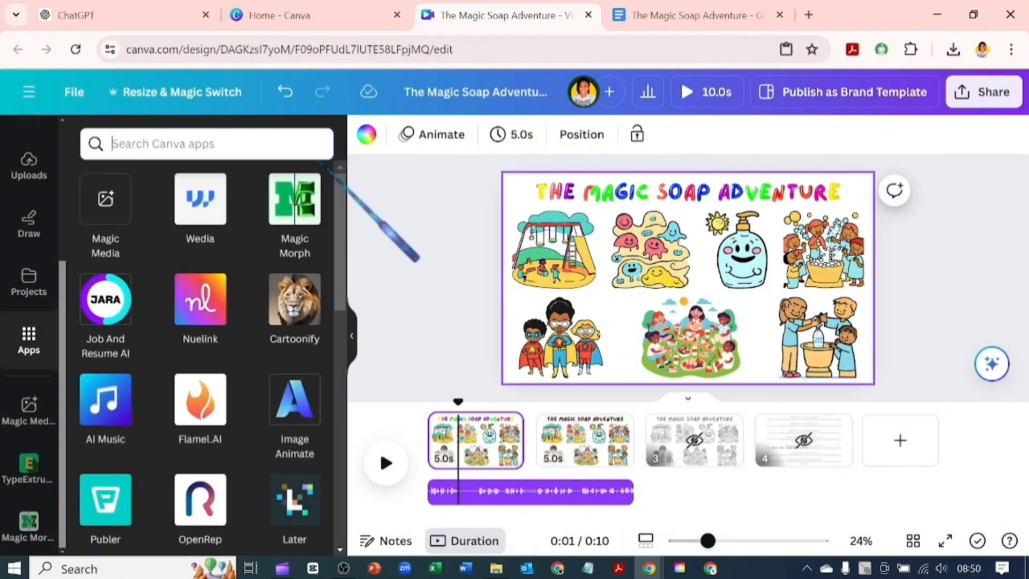
pyautogui.write('spe')
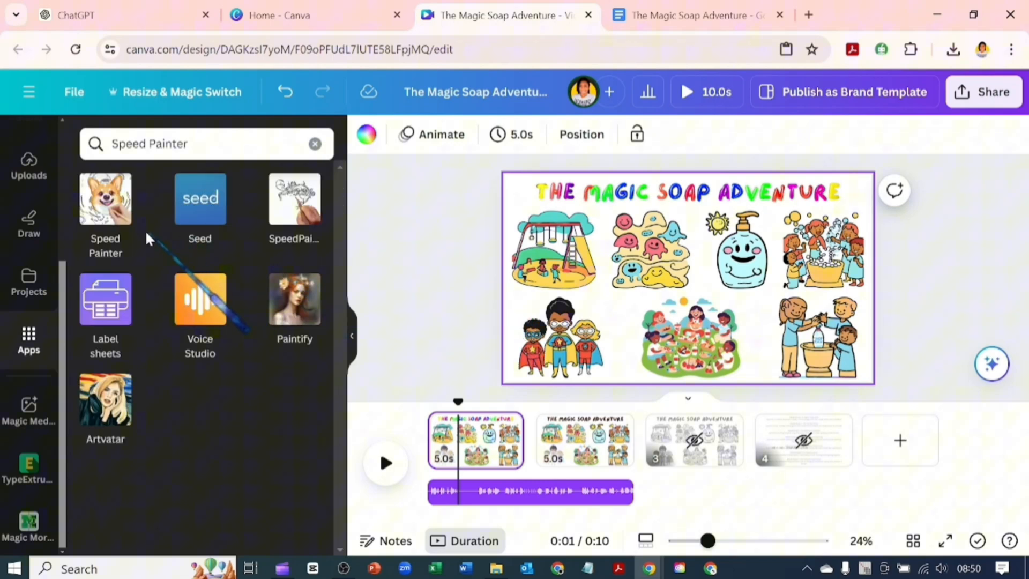
pyautogui.click(105, 198)
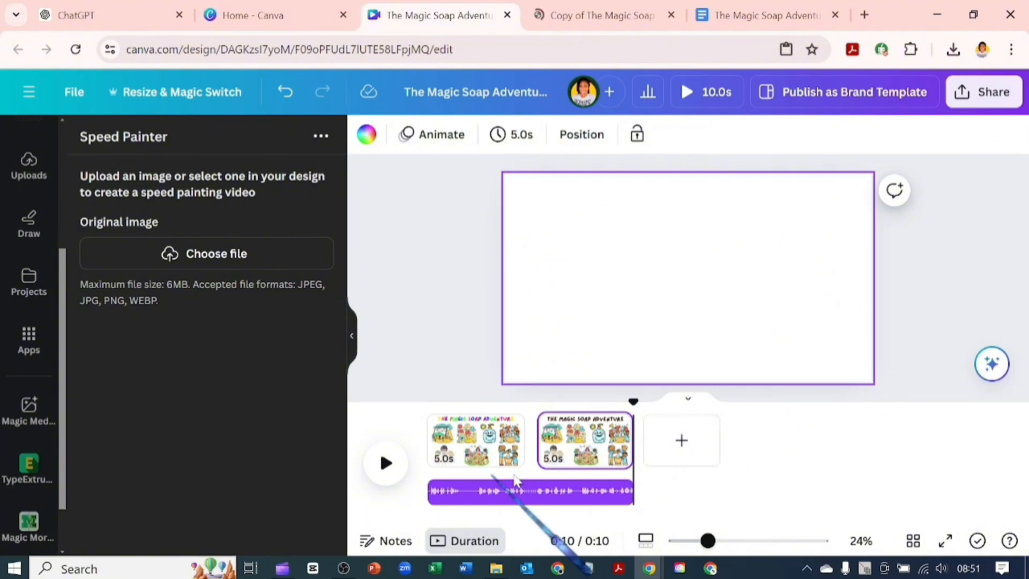
# Step: Generate a speed-painting sketch of the title image and resize the clip over the title
pyautogui.click(475, 439)
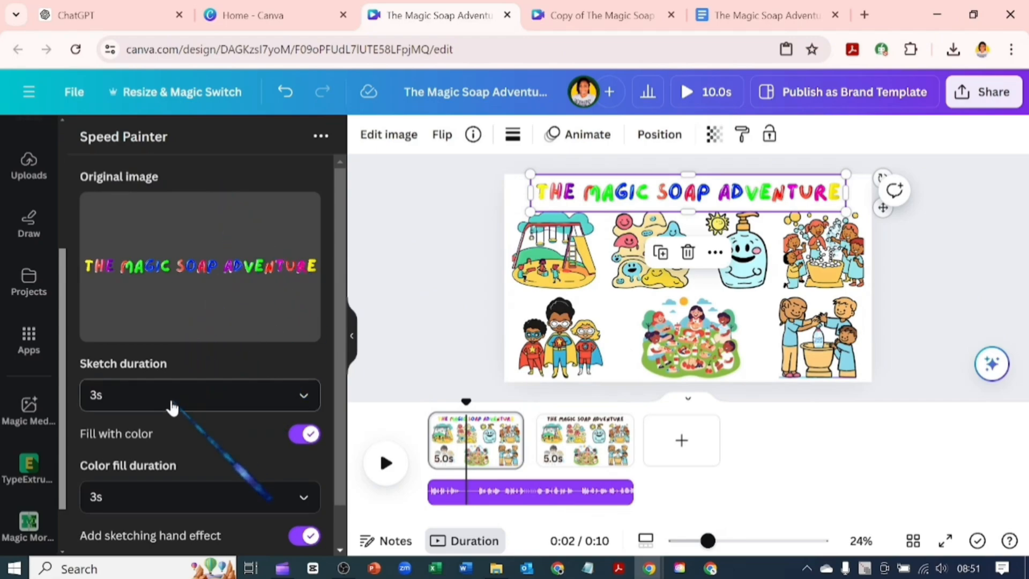
pyautogui.click(200, 394)
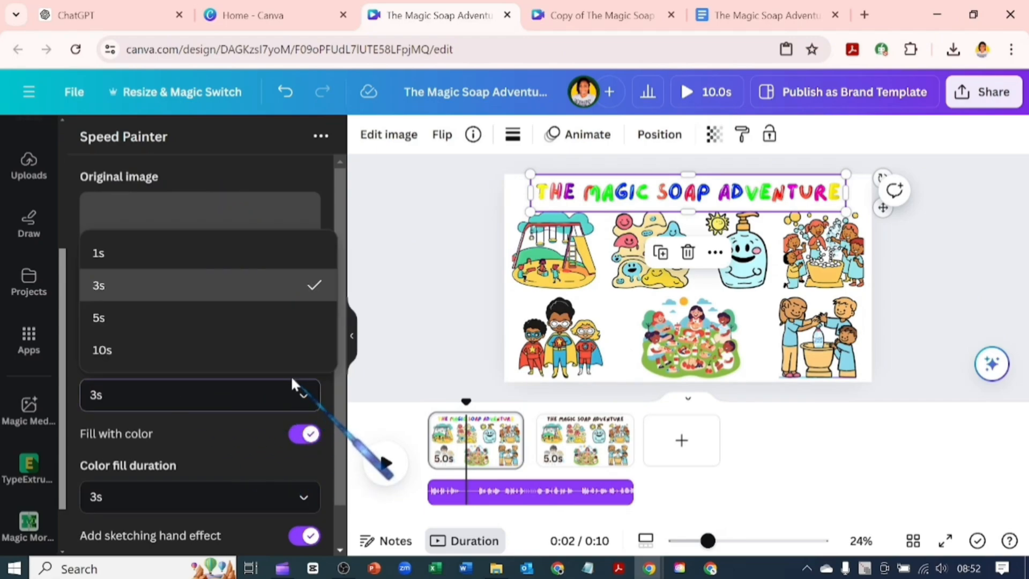
pyautogui.click(97, 253)
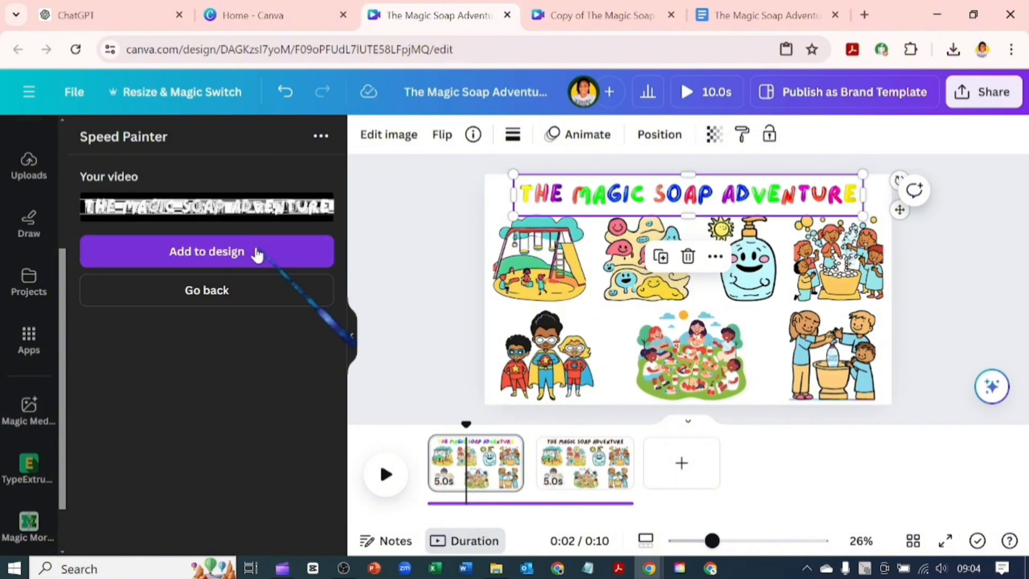
pyautogui.click(206, 251)
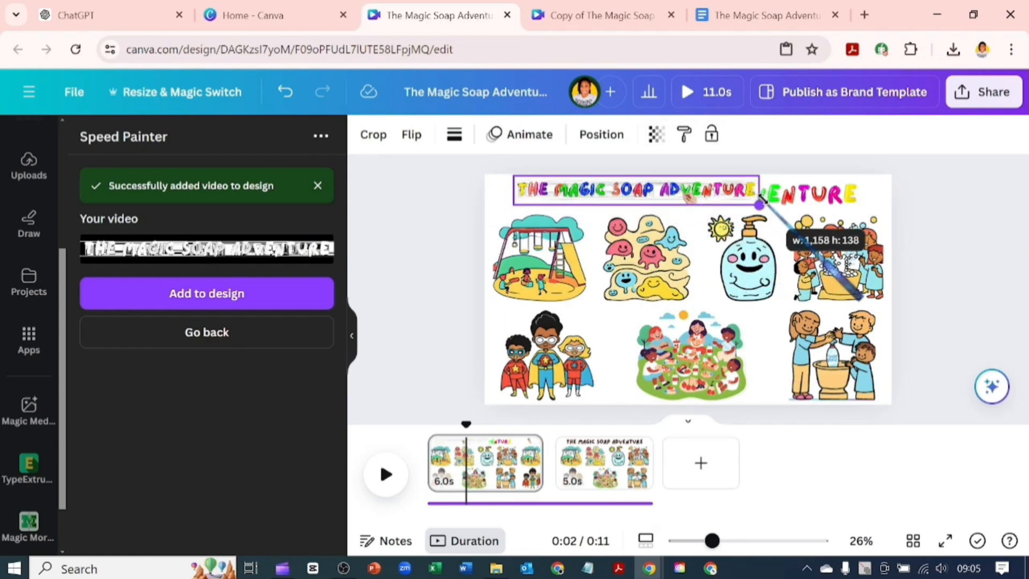
pyautogui.moveTo(762, 203); pyautogui.dragTo(873, 223)
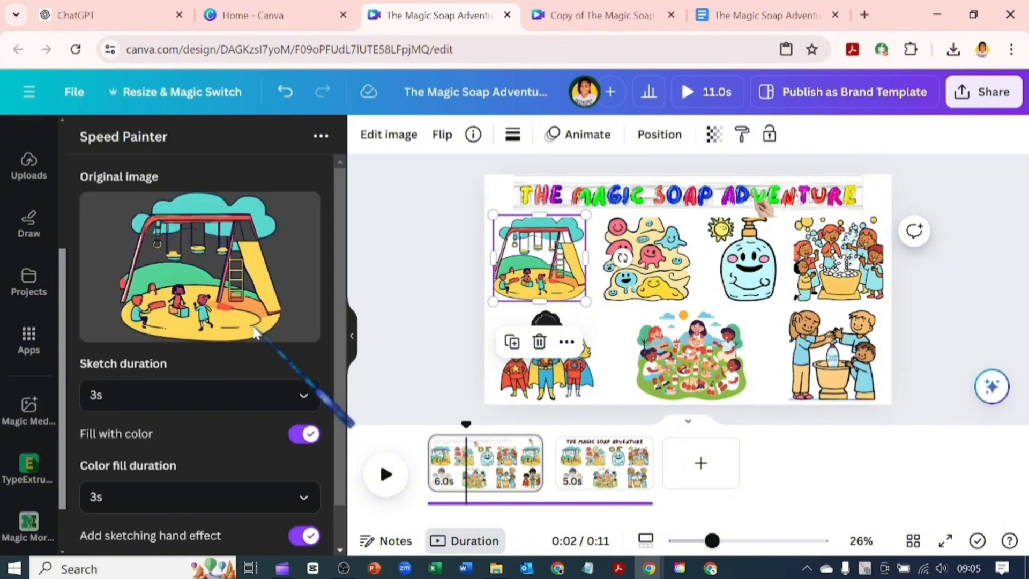
# Step: Generate a 10-second playground sketch with colour fill and add it over the playground illustration
pyautogui.click(200, 395)
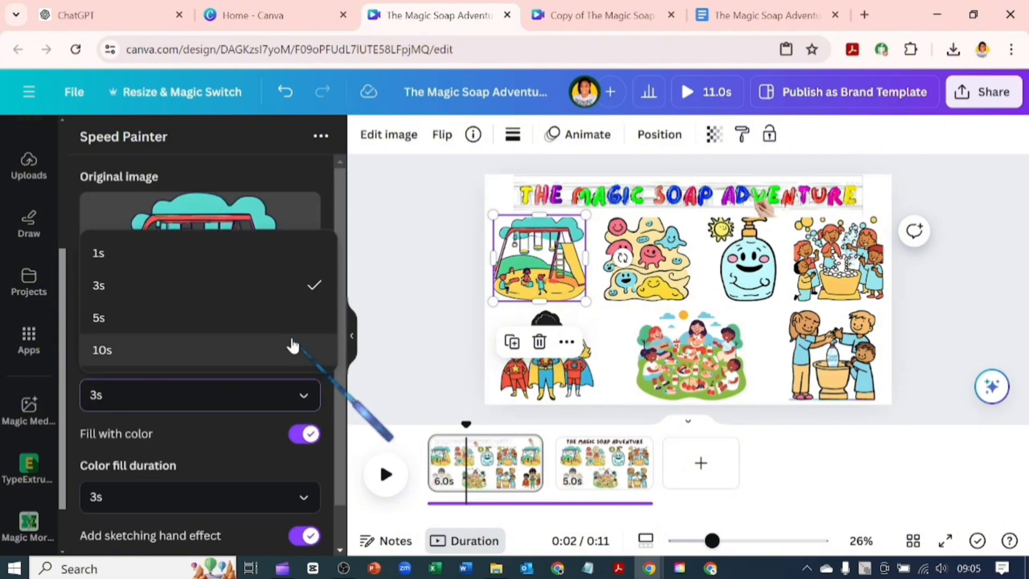
pyautogui.click(98, 317)
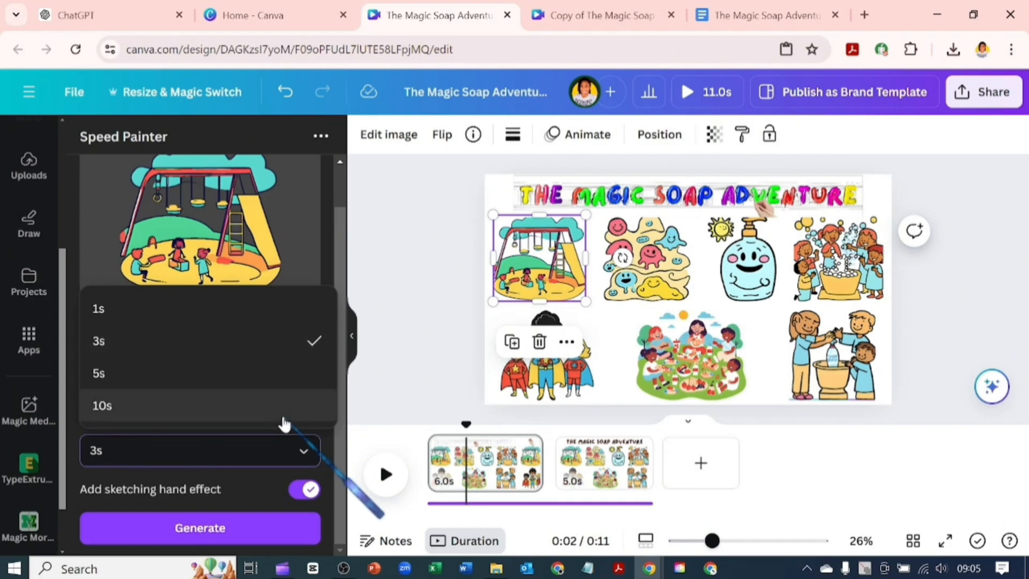
pyautogui.click(199, 527)
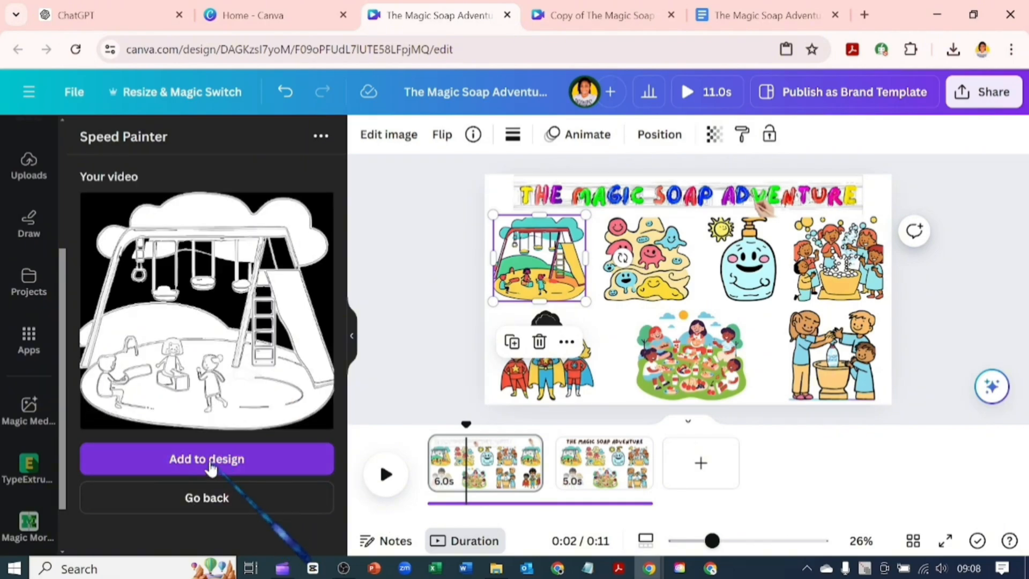
pyautogui.click(206, 459)
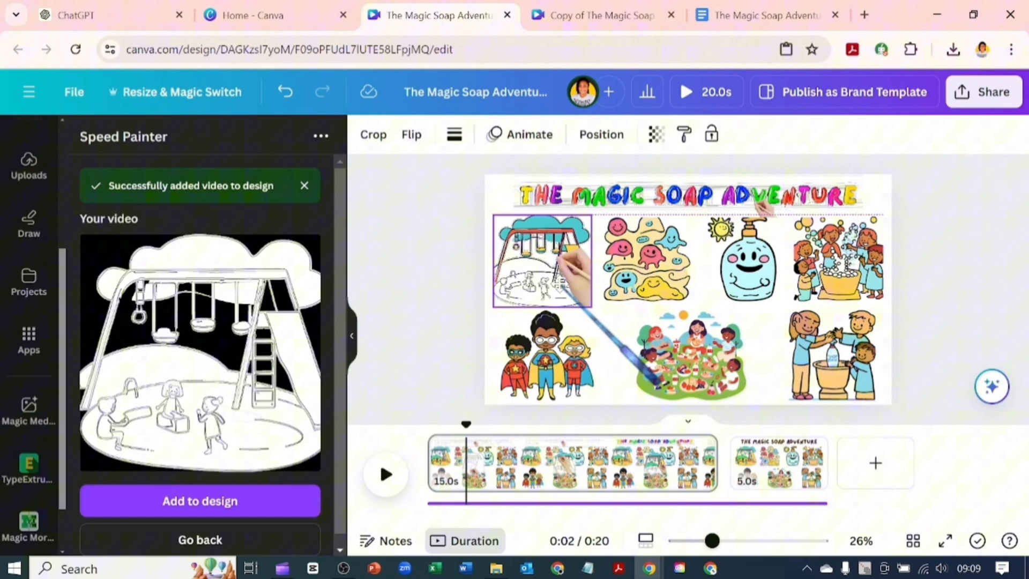
pyautogui.click(540, 263)
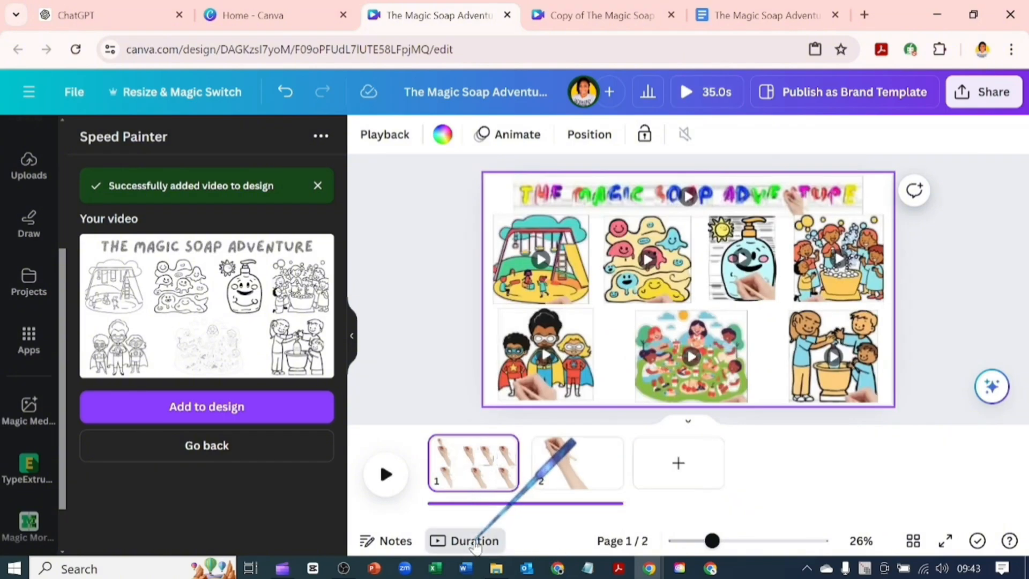
# Step: Set the black video clip's transparency to 0 so the illustrations beneath show through
pyautogui.click(464, 540)
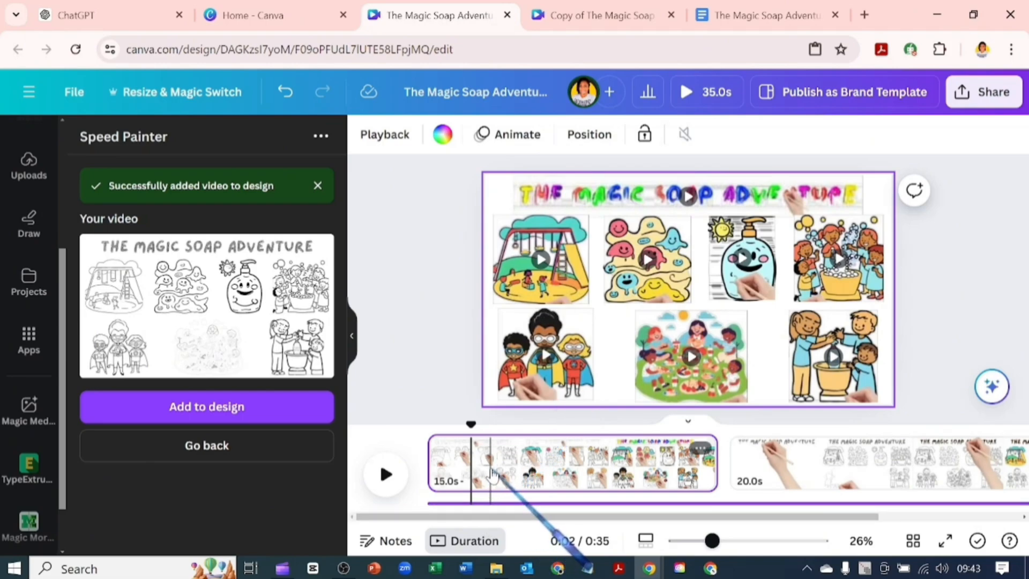
pyautogui.click(28, 161)
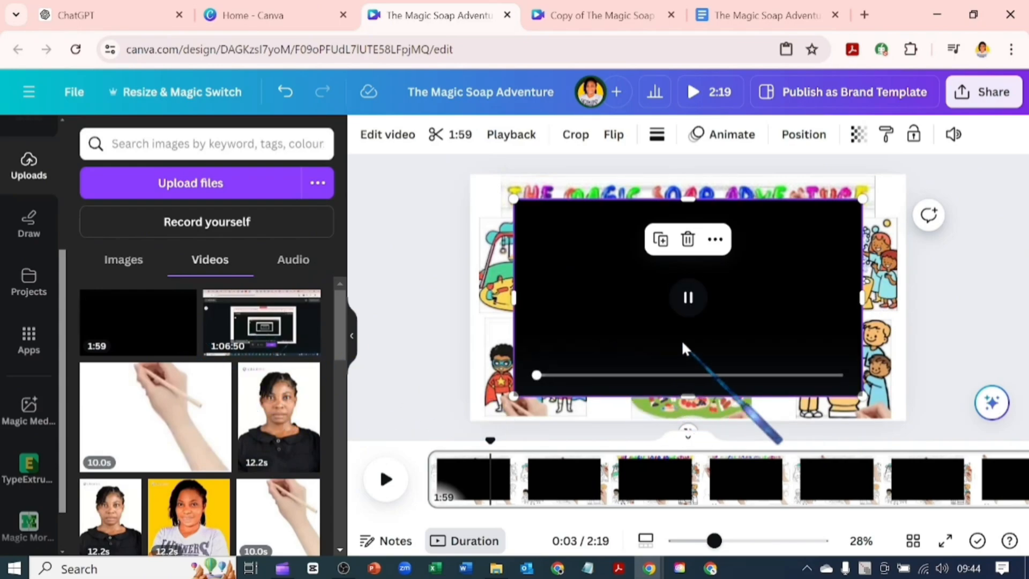
pyautogui.rightClick(686, 322)
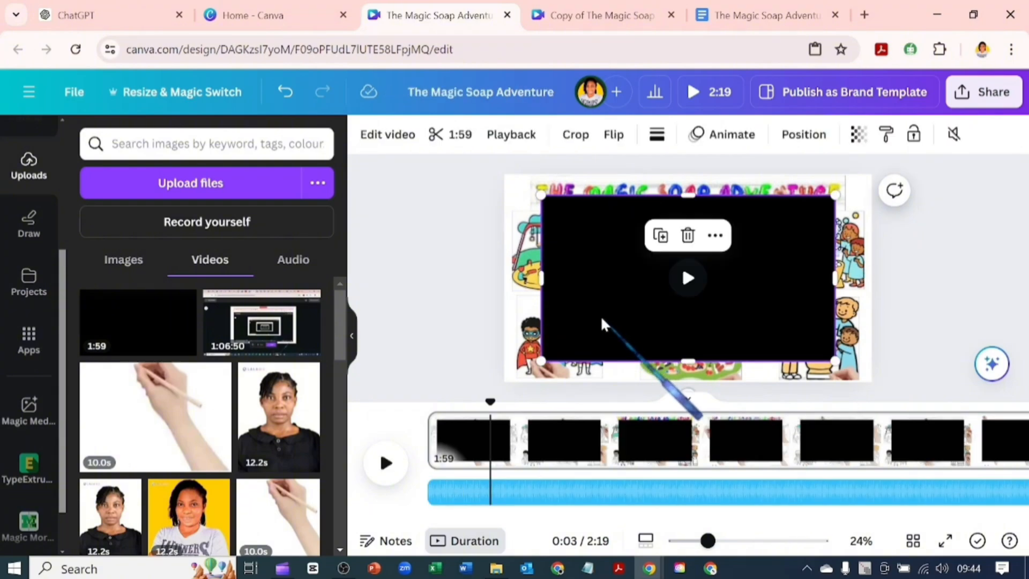
pyautogui.click(859, 134)
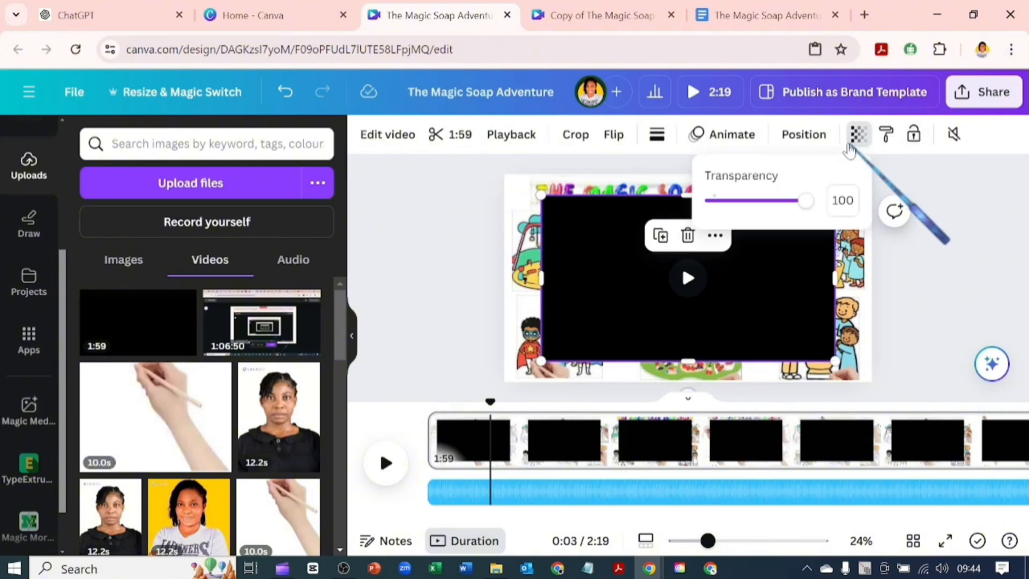
pyautogui.moveTo(806, 201); pyautogui.dragTo(712, 200)
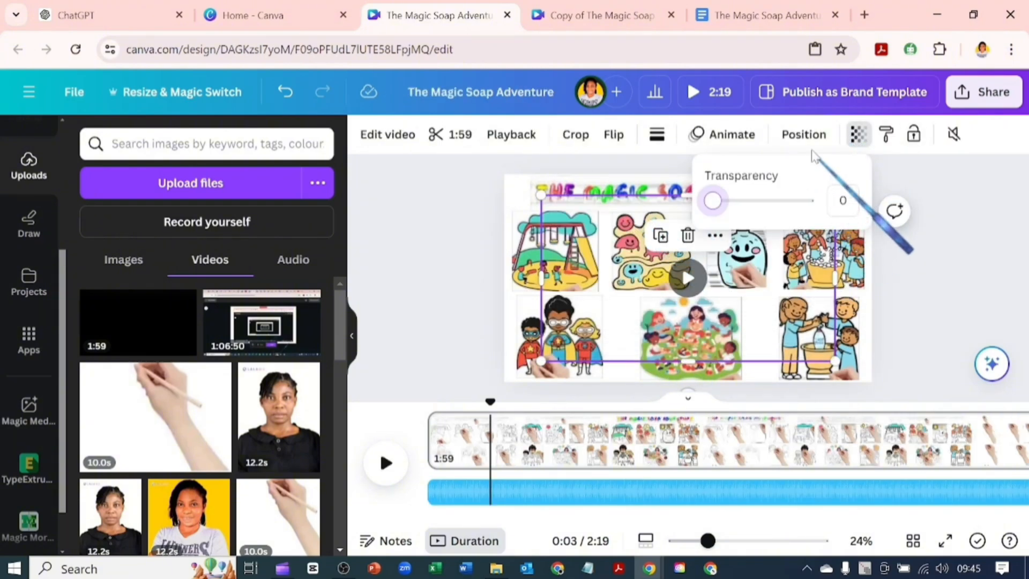
pyautogui.click(803, 135)
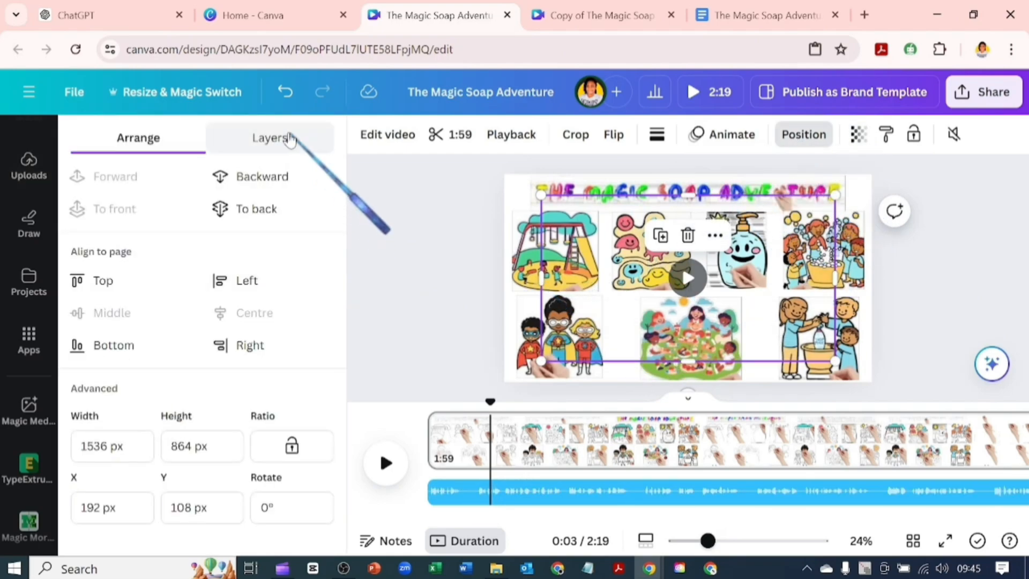
# Step: Show the Layers list and scroll to the stacked speed-painting clip layers
pyautogui.click(269, 138)
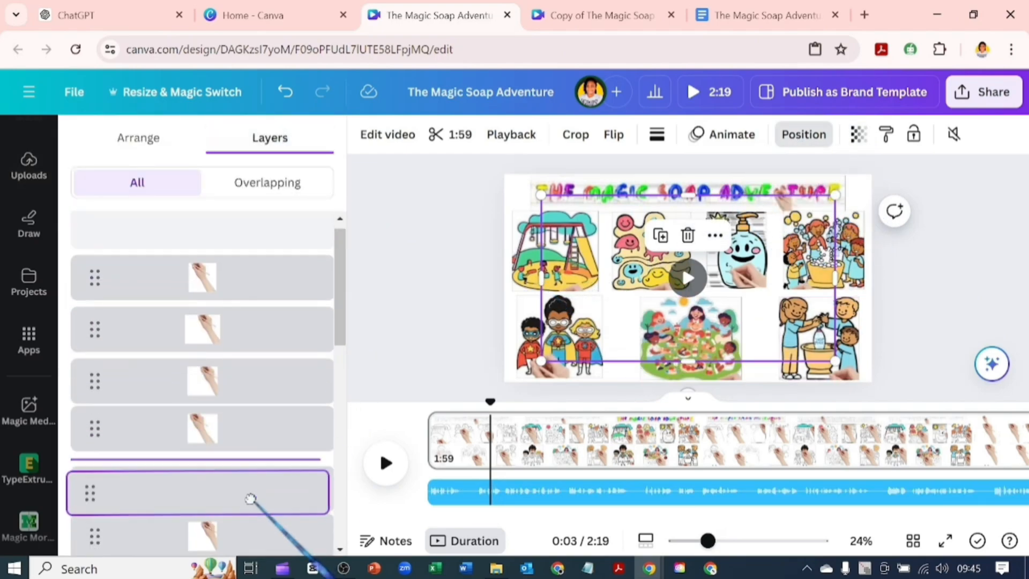
pyautogui.scroll(-3)
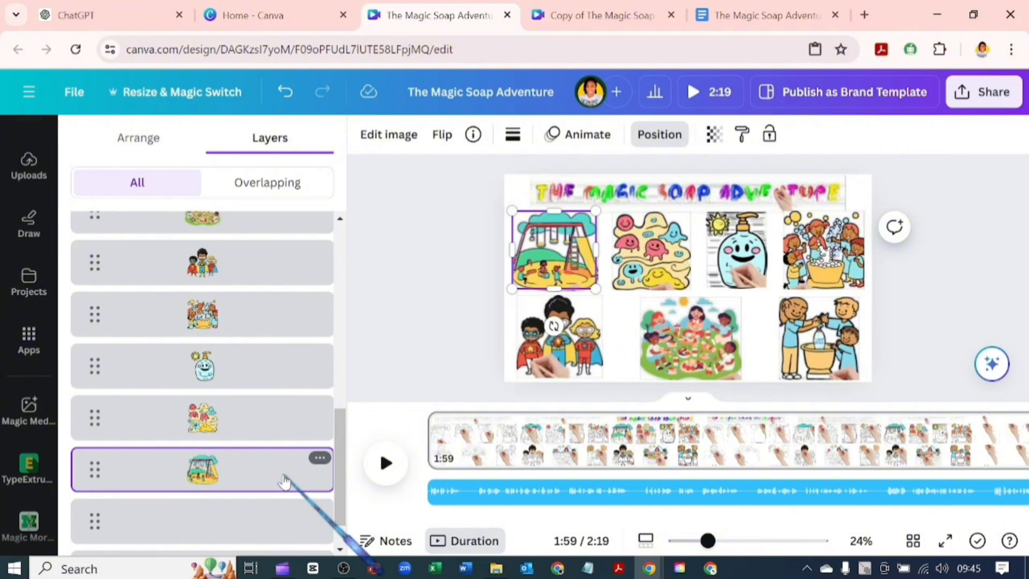
pyautogui.moveTo(344, 377)
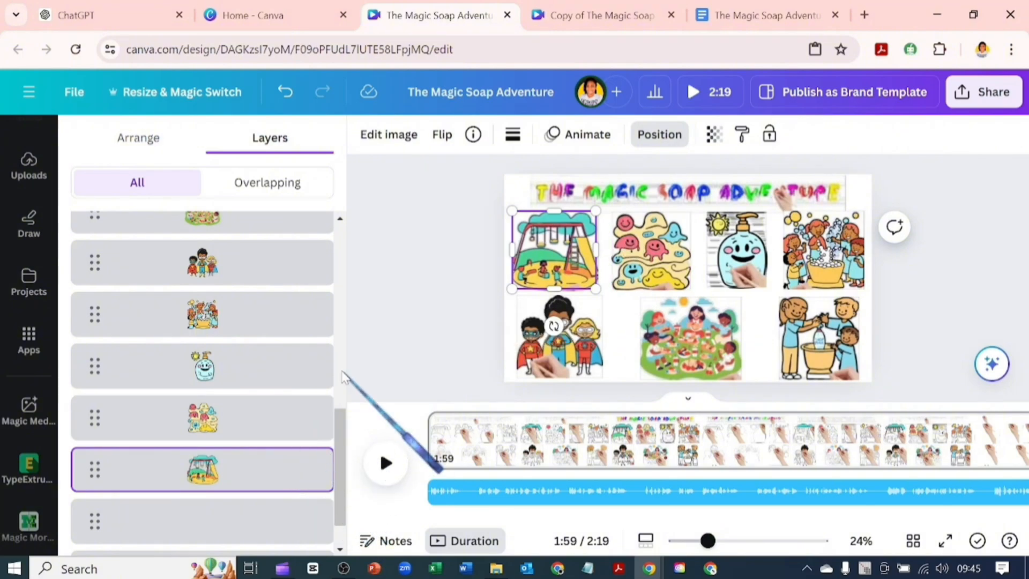
pyautogui.scroll(-3)
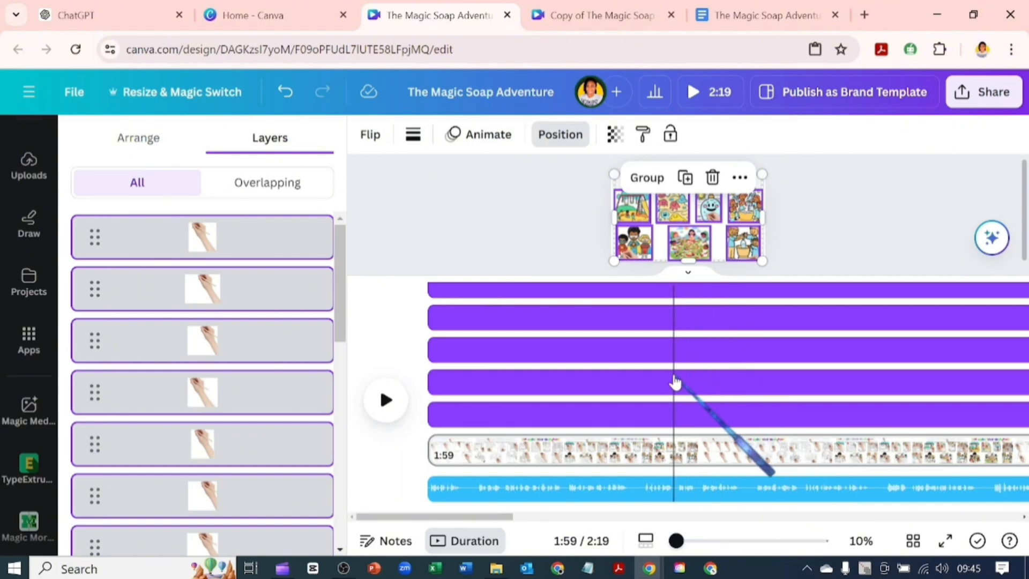
pyautogui.moveTo(1004, 52)
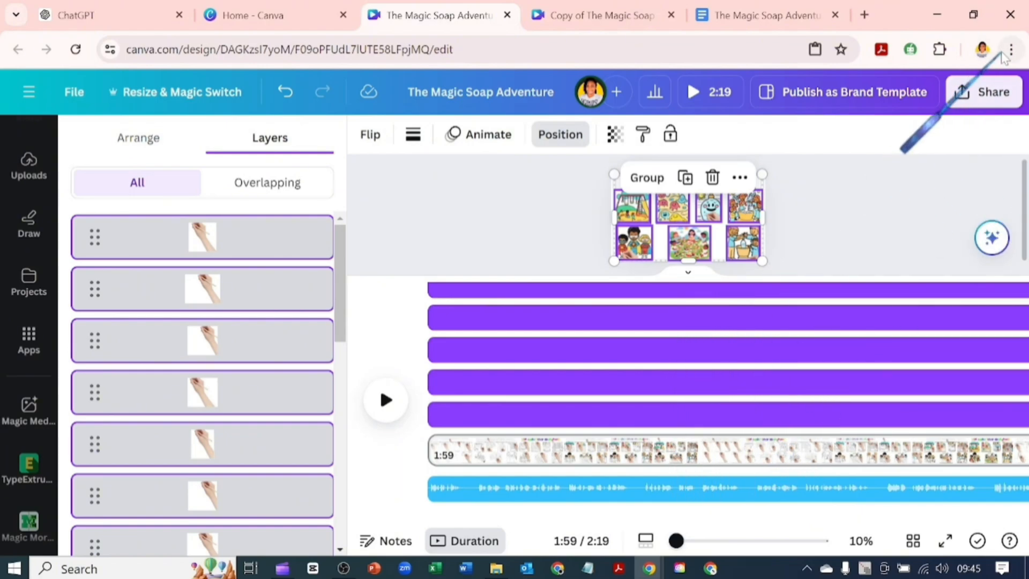
# Step: Reduce Chrome's page zoom from the three-dot menu until the whole editor fits on screen
pyautogui.click(1011, 50)
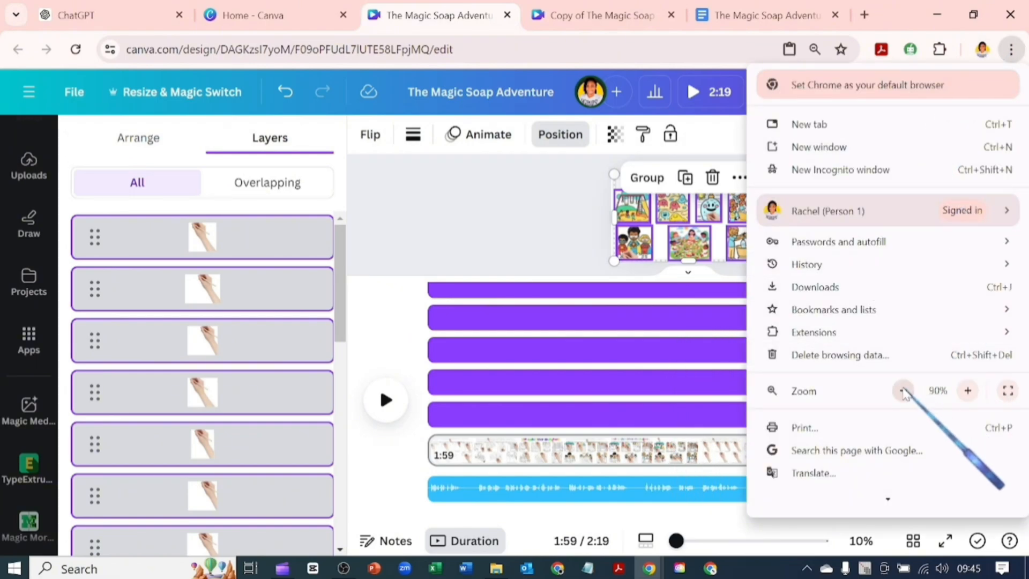
pyautogui.click(902, 390)
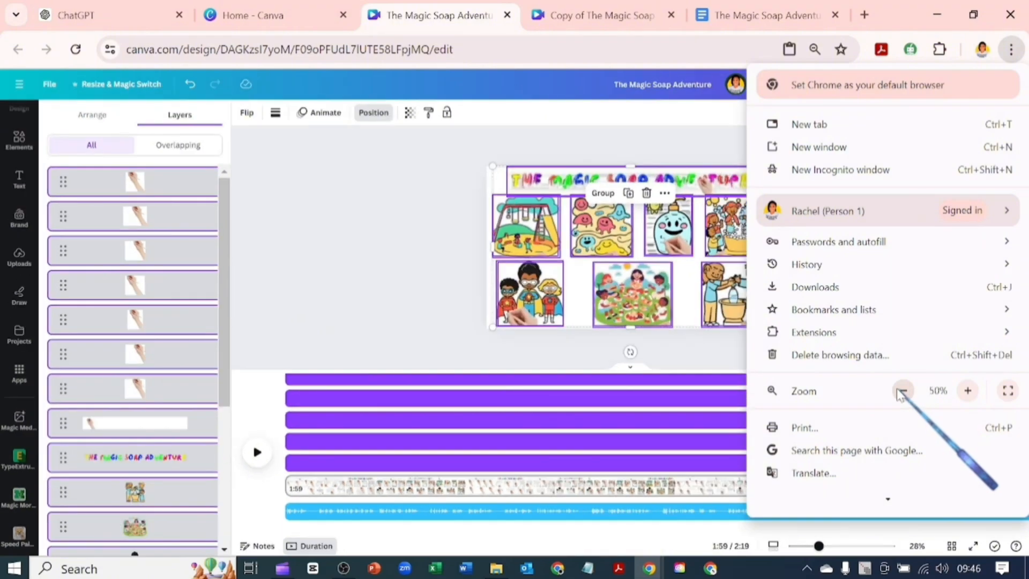
pyautogui.click(903, 391)
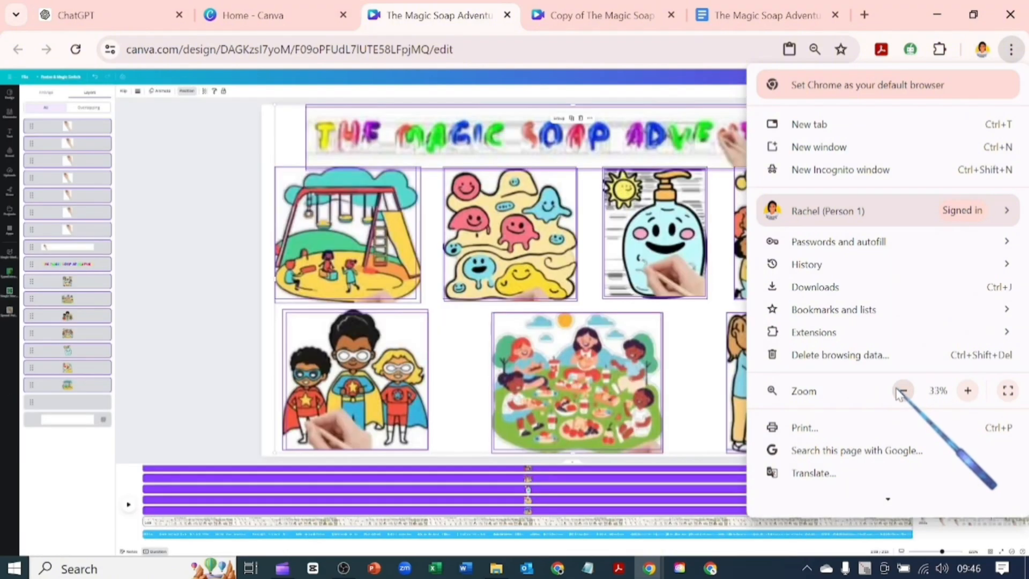
pyautogui.click(967, 391)
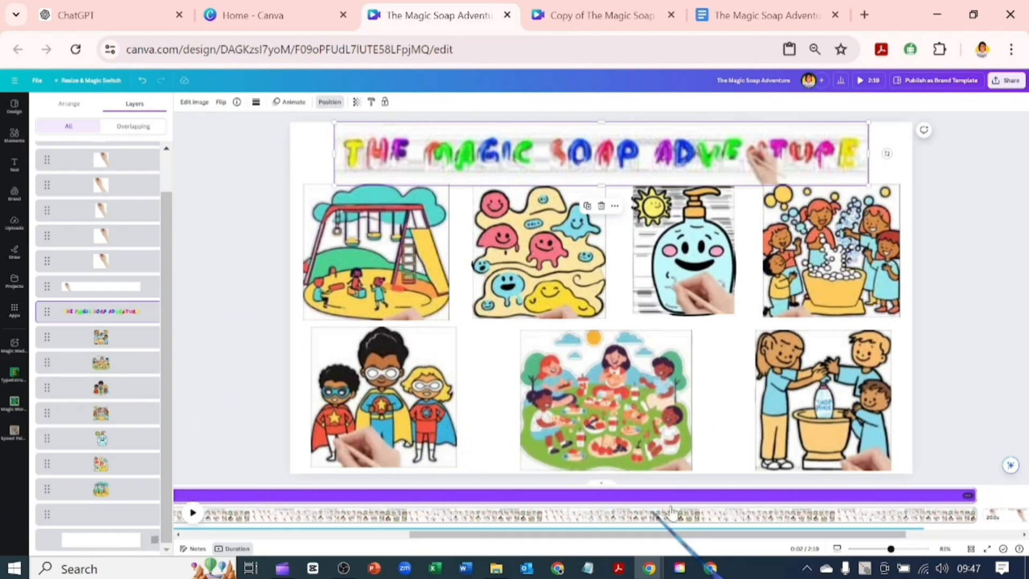
# Step: Zoom the Chrome page back in from the address-bar magnifier so the editor is readable
pyautogui.rightClick(965, 505)
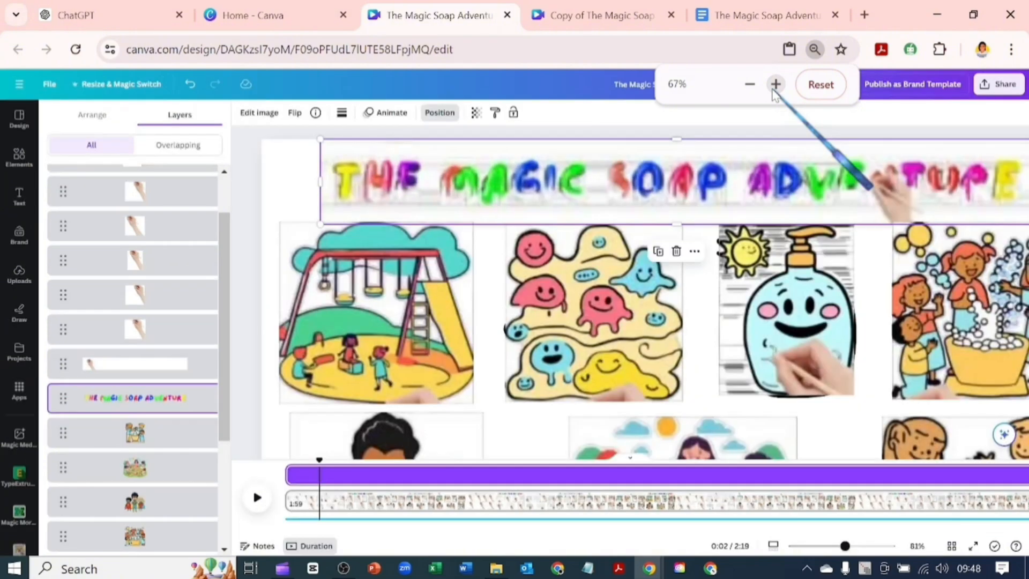
pyautogui.click(775, 83)
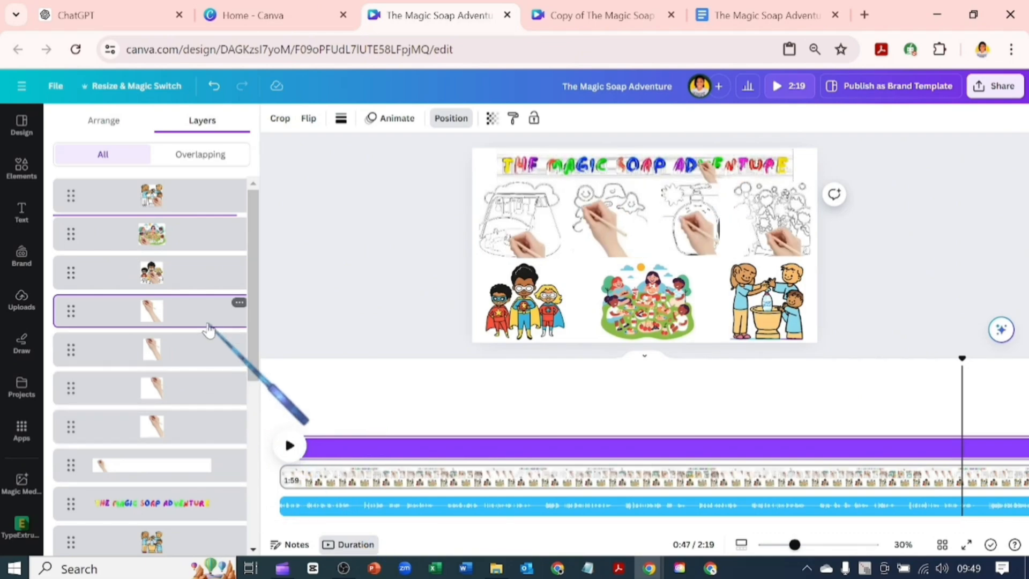
pyautogui.moveTo(217, 332)
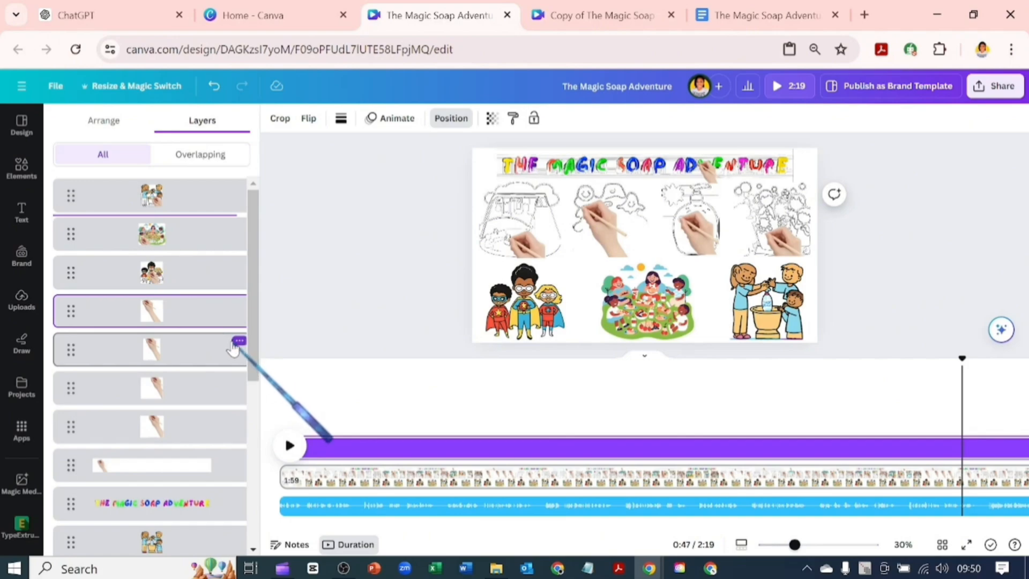
pyautogui.moveTo(220, 430)
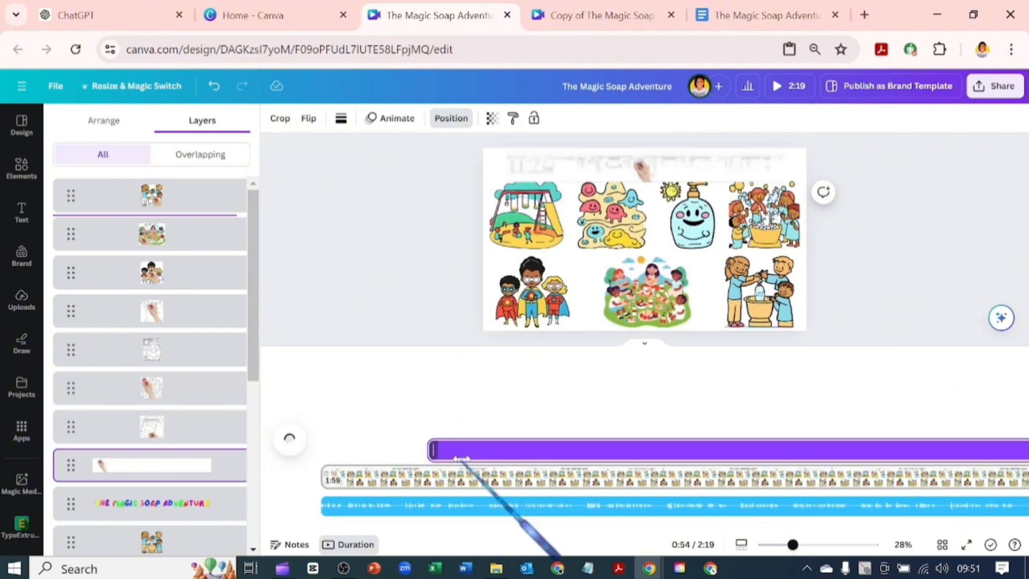
# Step: Drag picture clips' timeline bars so each starts later than the previous one
pyautogui.click(151, 503)
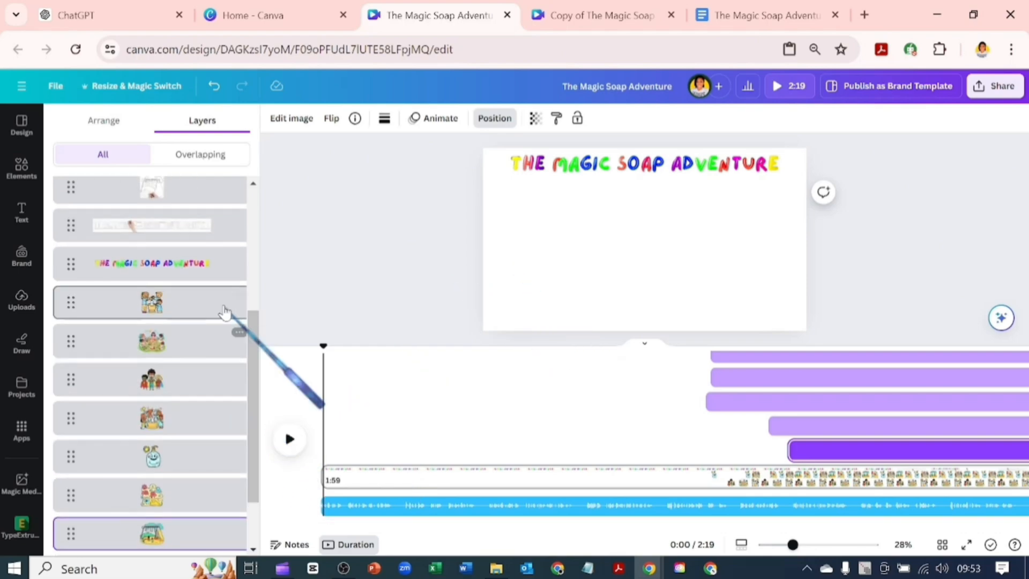
pyautogui.click(150, 264)
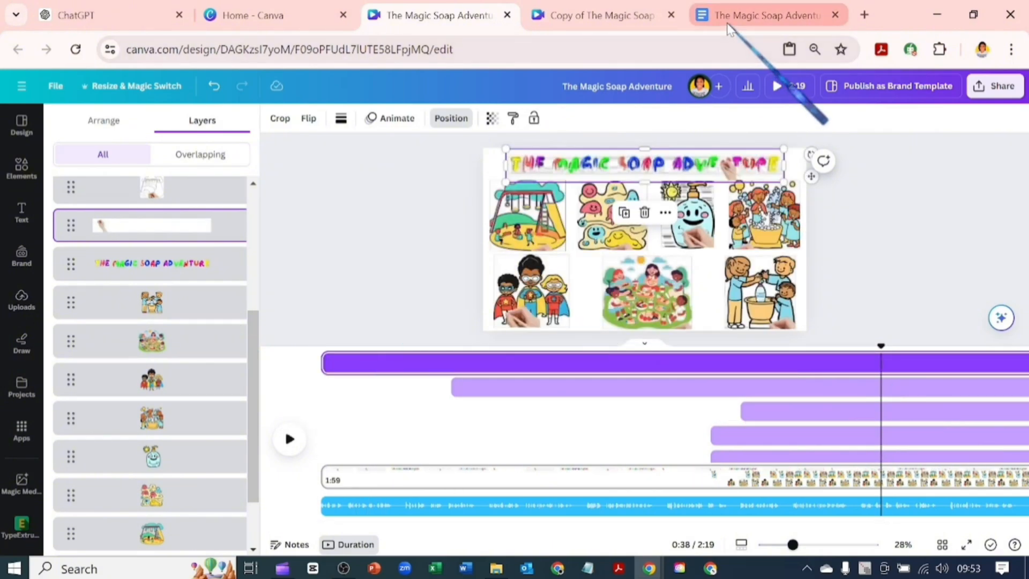
pyautogui.click(761, 13)
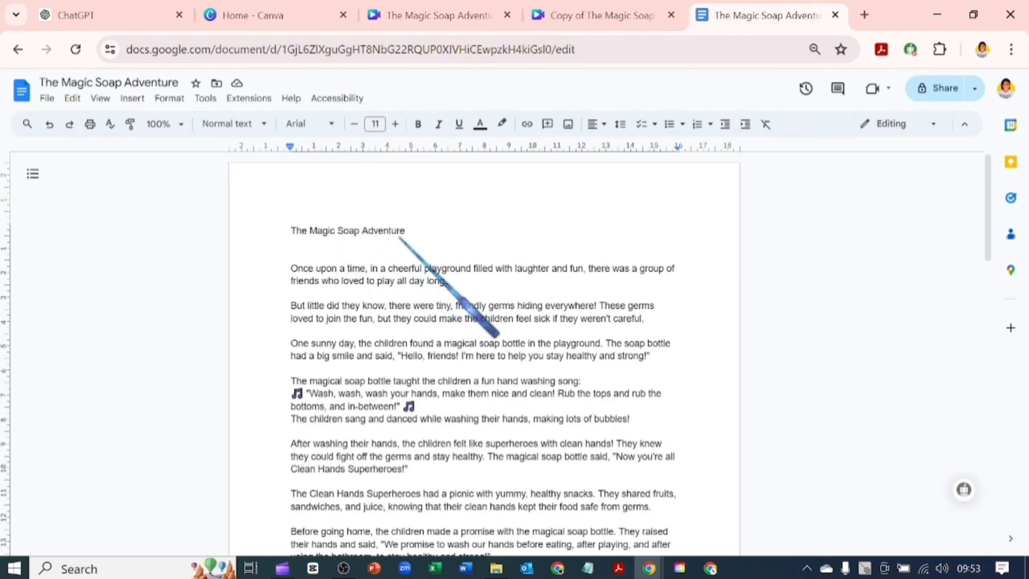
pyautogui.click(436, 14)
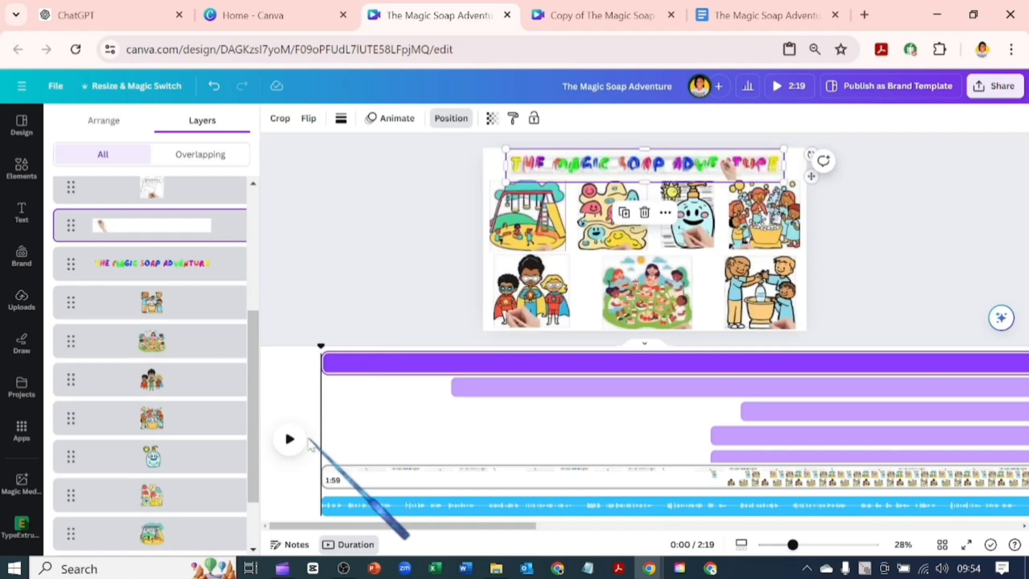
# Step: Play the video preview briefly from the start and pause it again
pyautogui.click(290, 438)
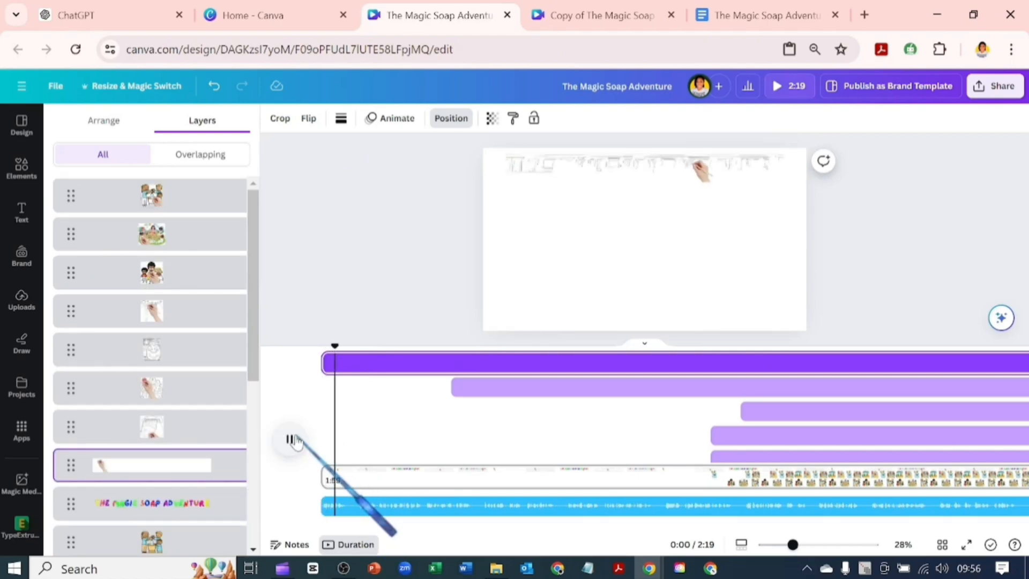
pyautogui.click(291, 440)
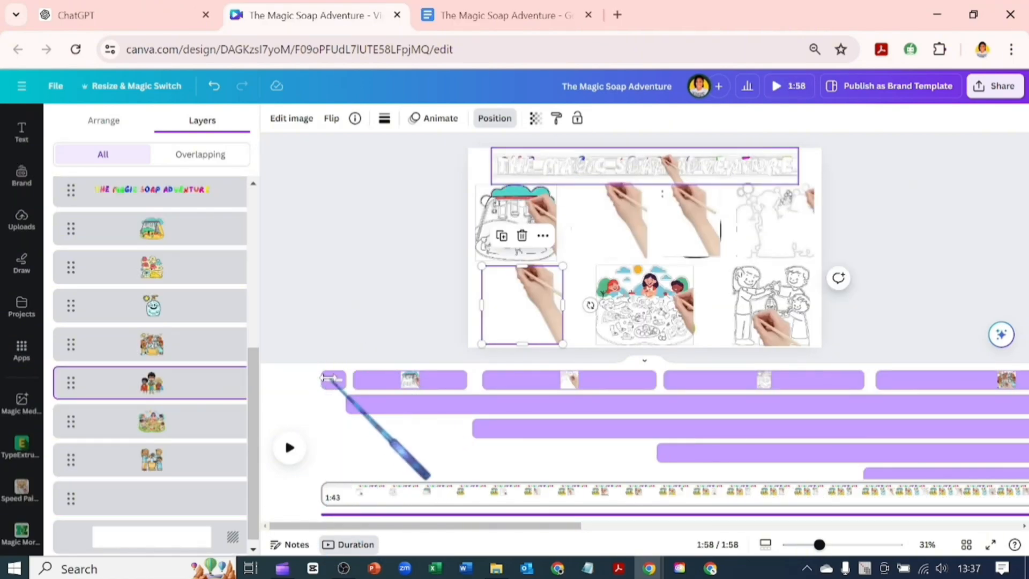
# Step: Select the first drawing clip, then jump to the final 10-second scene with the completed picture grid
pyautogui.click(408, 379)
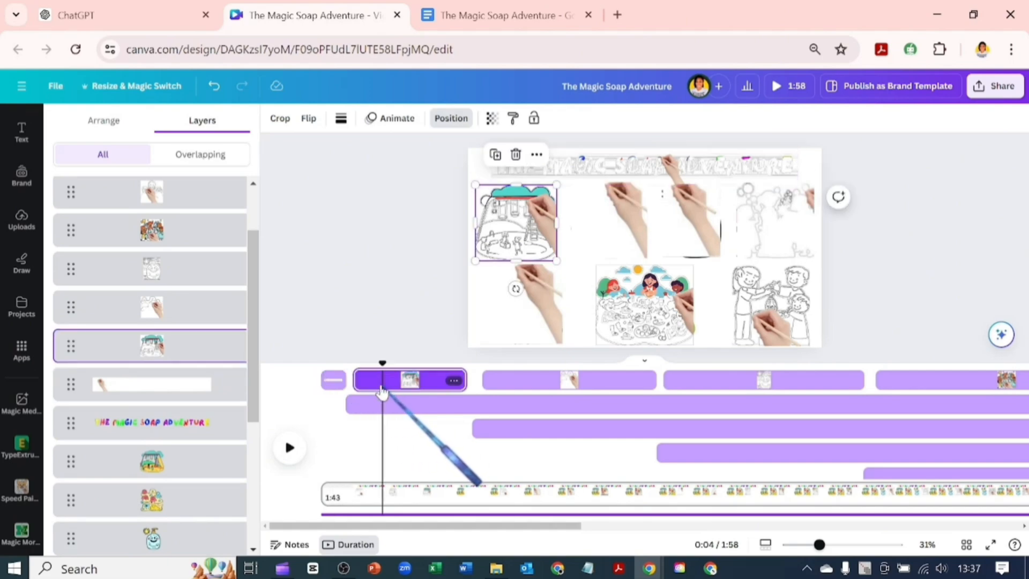
pyautogui.click(569, 379)
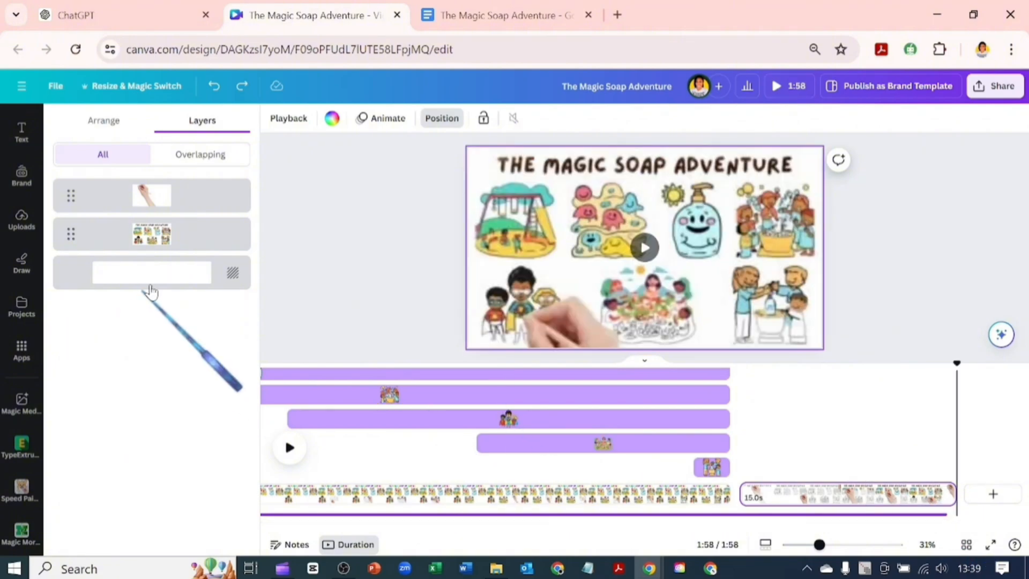
# Step: Return to the first scene and play the preview until the seventh picture is being sketched at 1:23
pyautogui.click(151, 234)
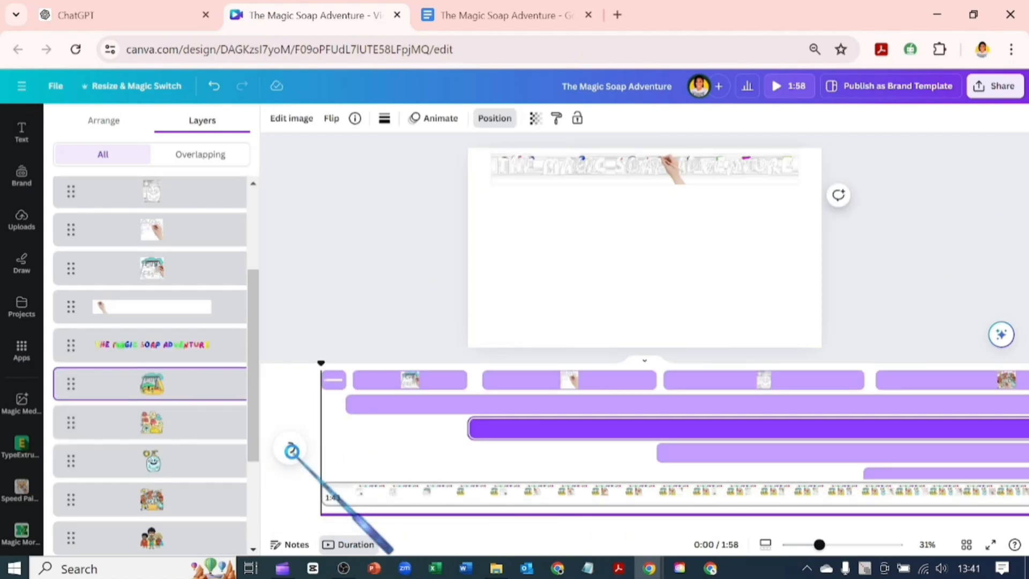
pyautogui.click(778, 86)
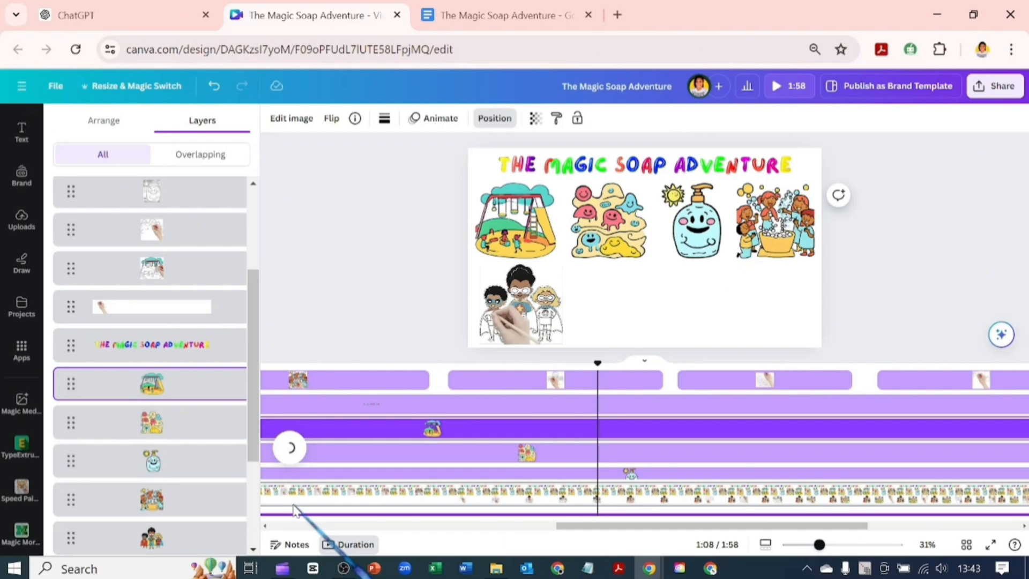
pyautogui.click(289, 447)
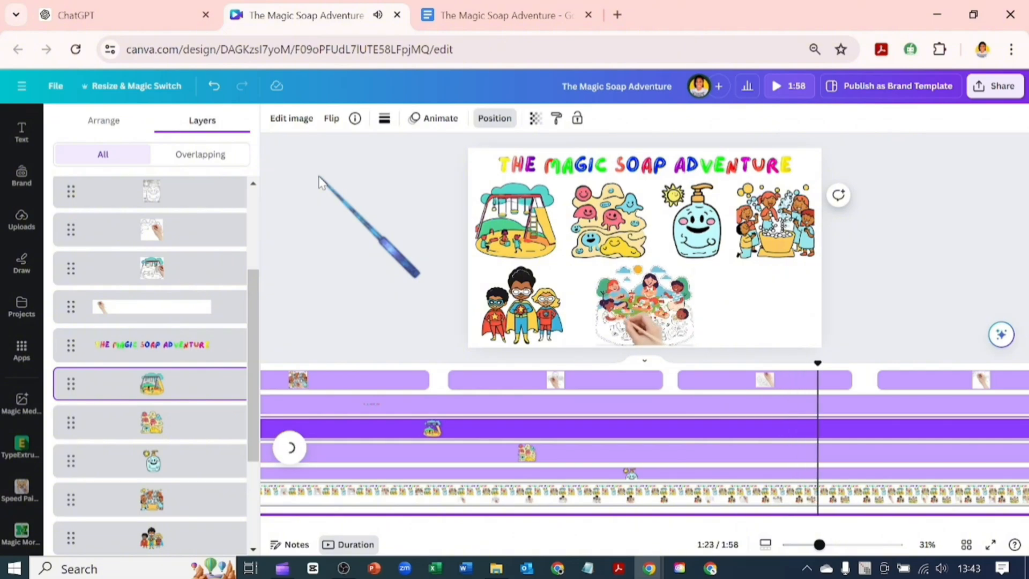
# Step: Resume the preview as the picnic picture is drawn in below the superheroes
pyautogui.click(288, 447)
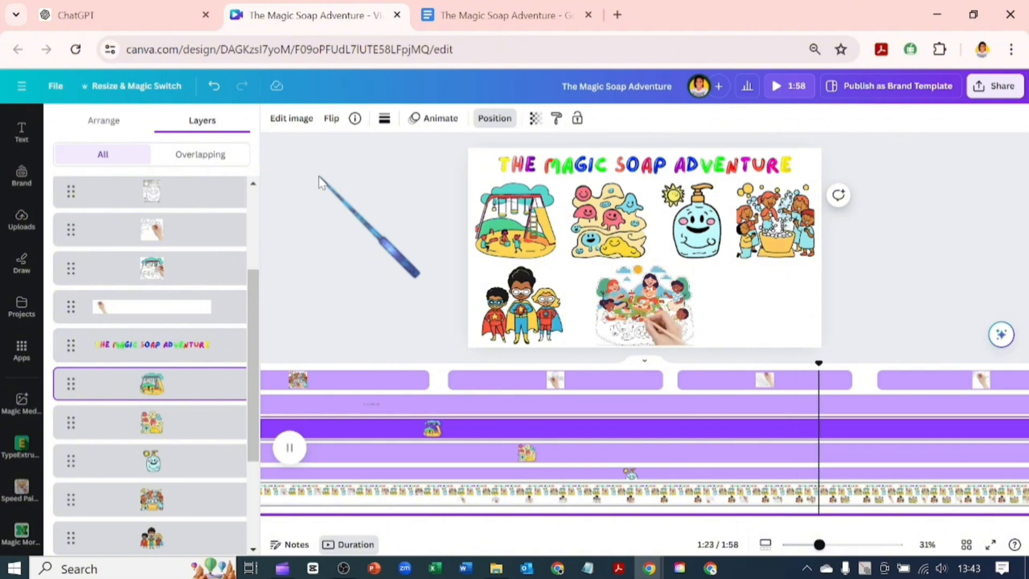